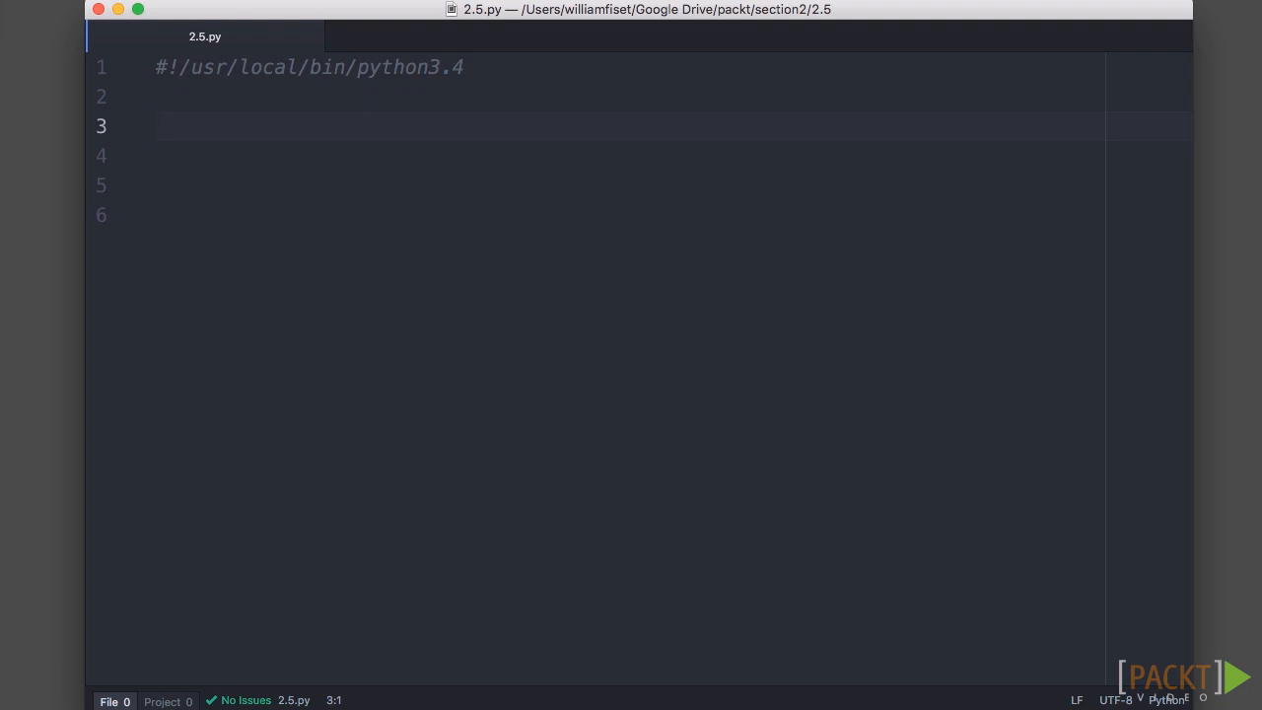
Add the comment '# firstname, M. lastname' below the shebang line and save.
{"action": "type", "text": "# first"}
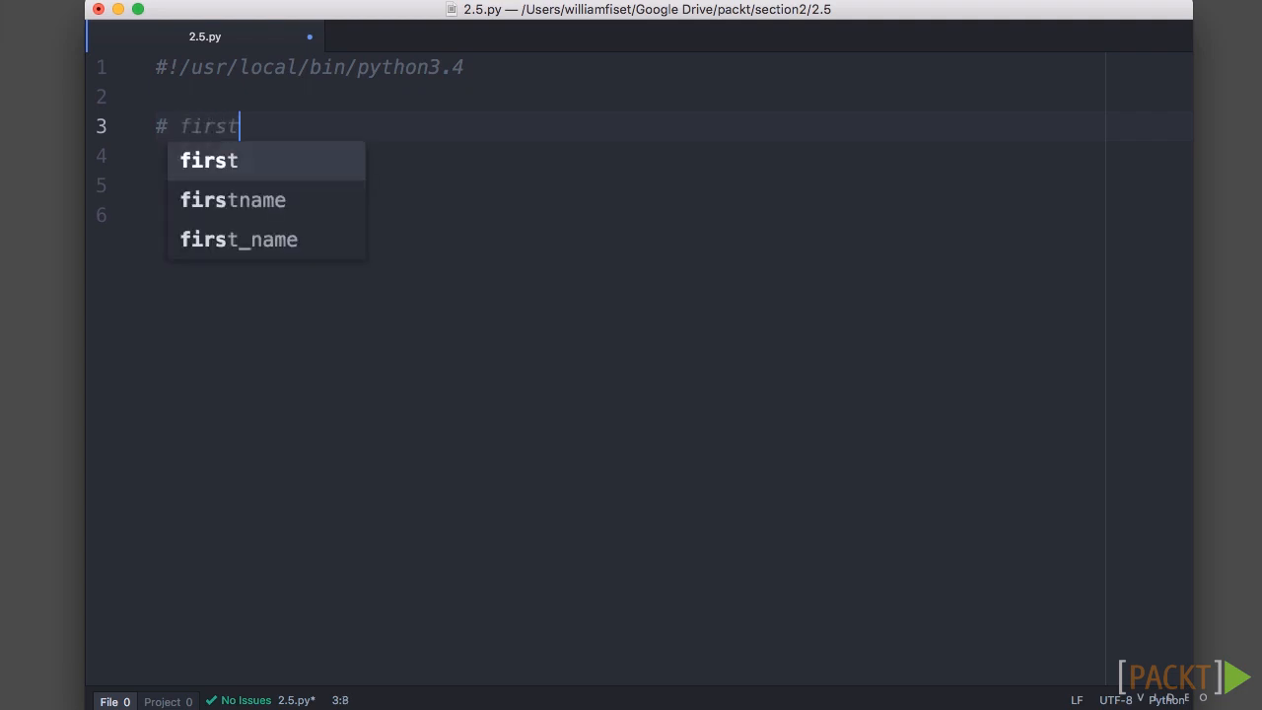
{"action": "type", "text": "name, M"}
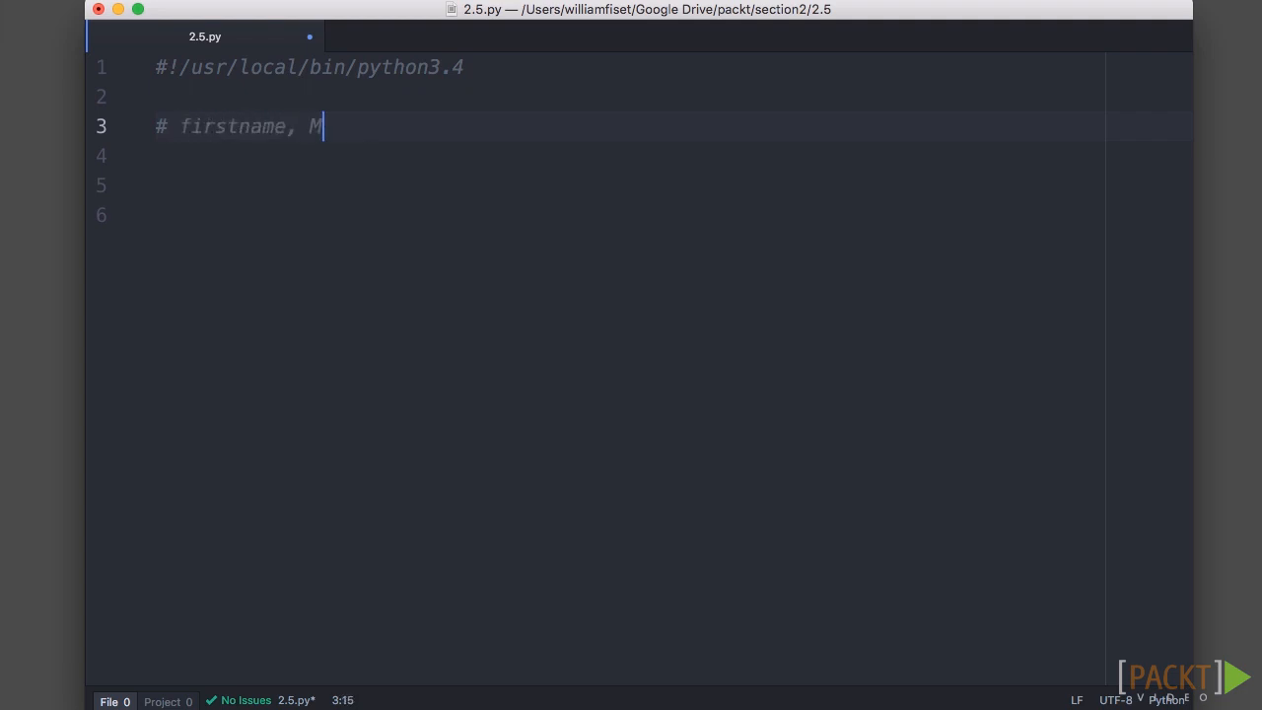
{"action": "type", "text": "."}
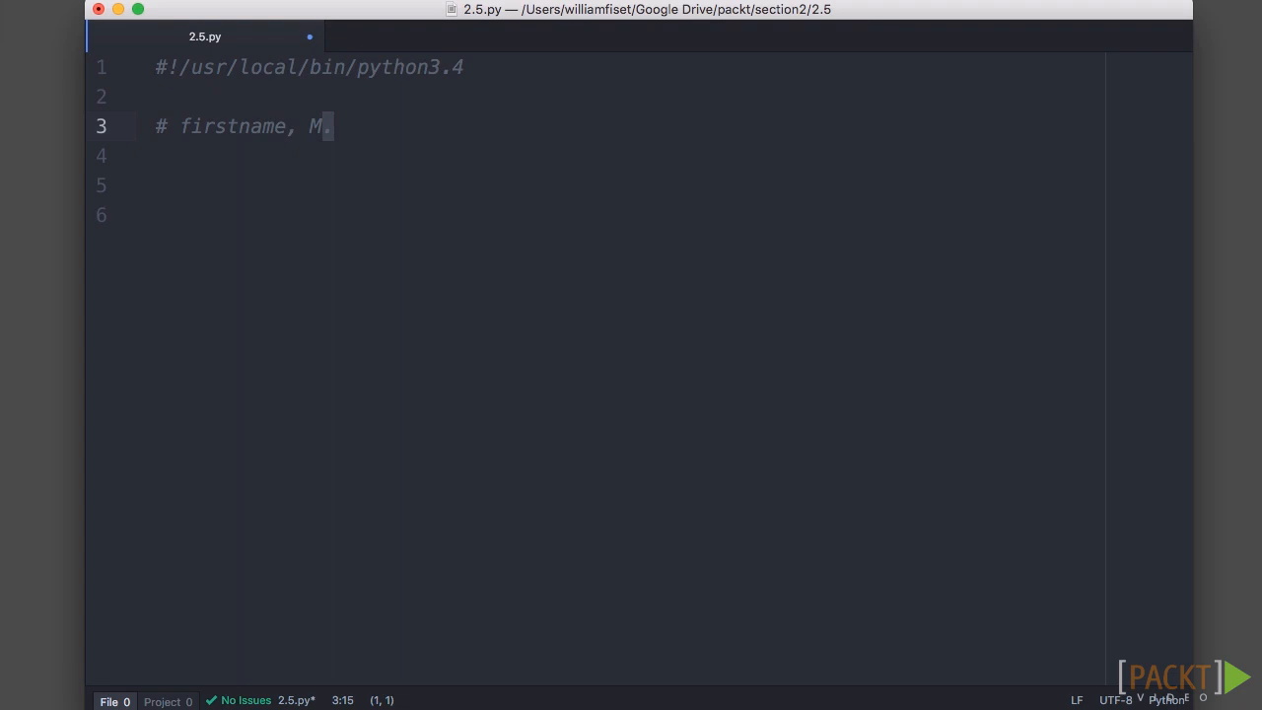
{"action": "type", "text": "last"}
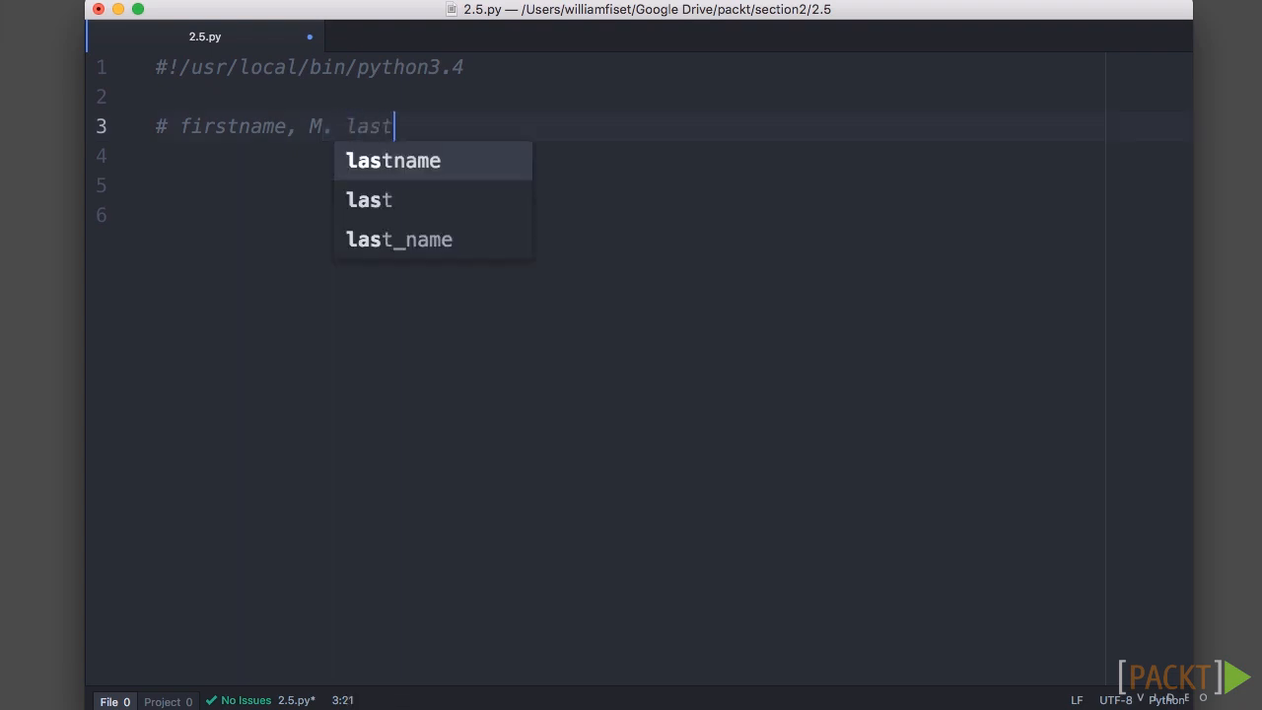
{"action": "key", "text": "Tab"}
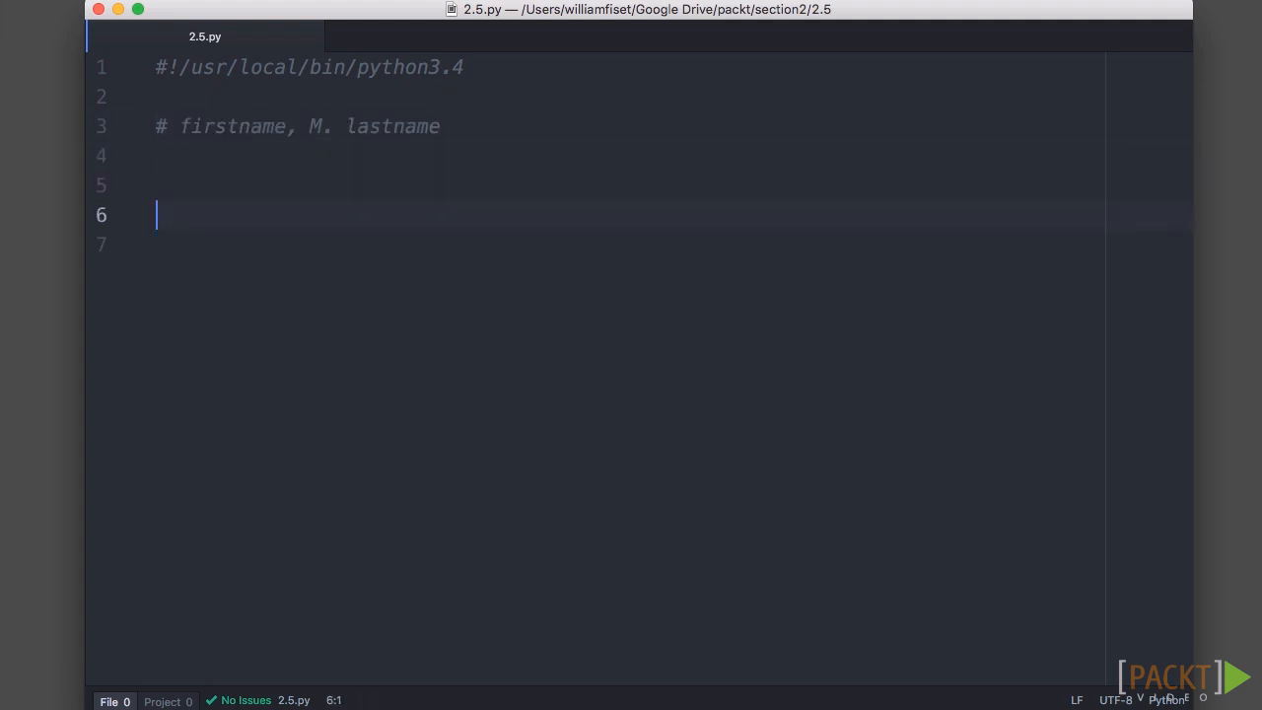
Write first_name = str(input("Please enter your first name")) and duplicate it onto three lines.
{"action": "type", "text": "fi"}
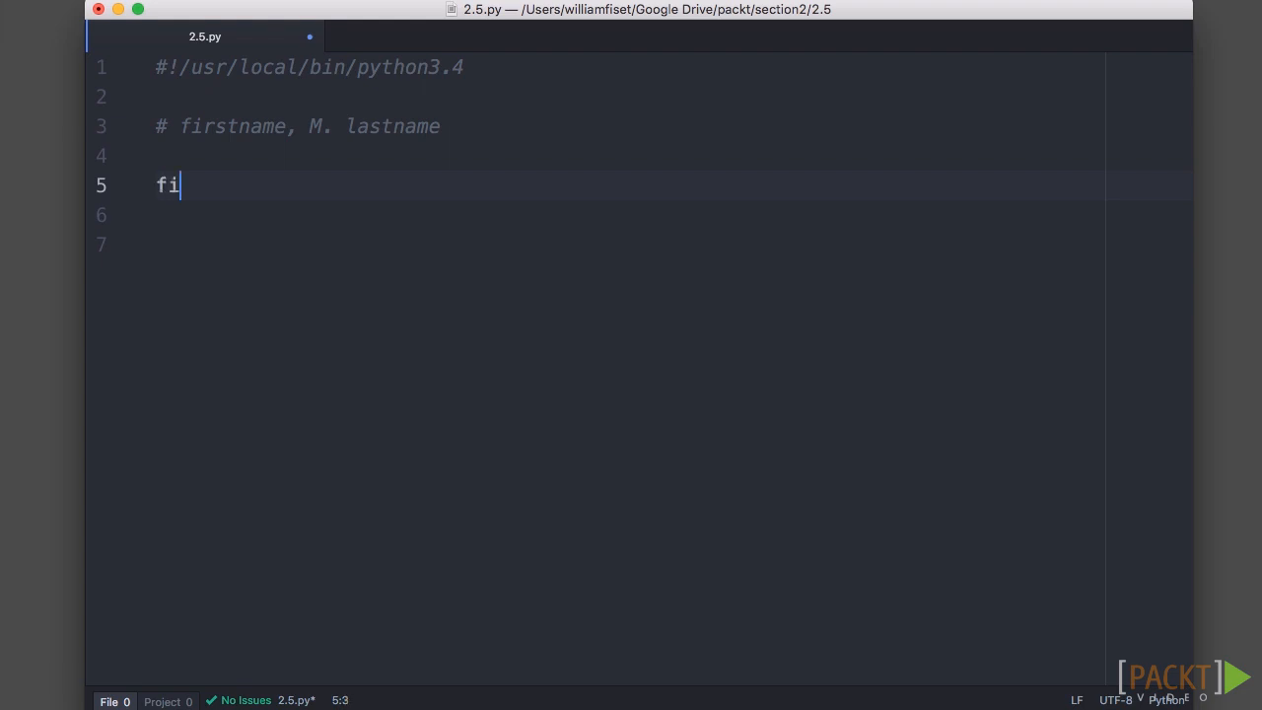
{"action": "type", "text": "rst_name"}
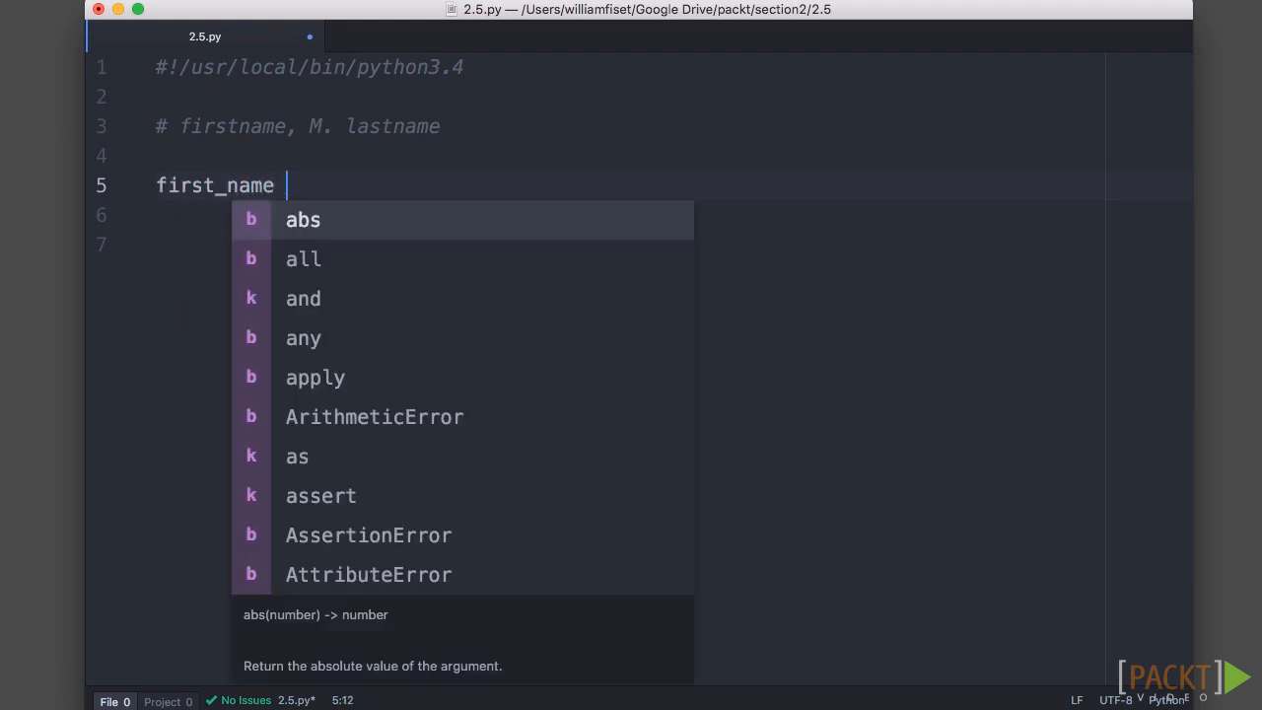
{"action": "type", "text": "="}
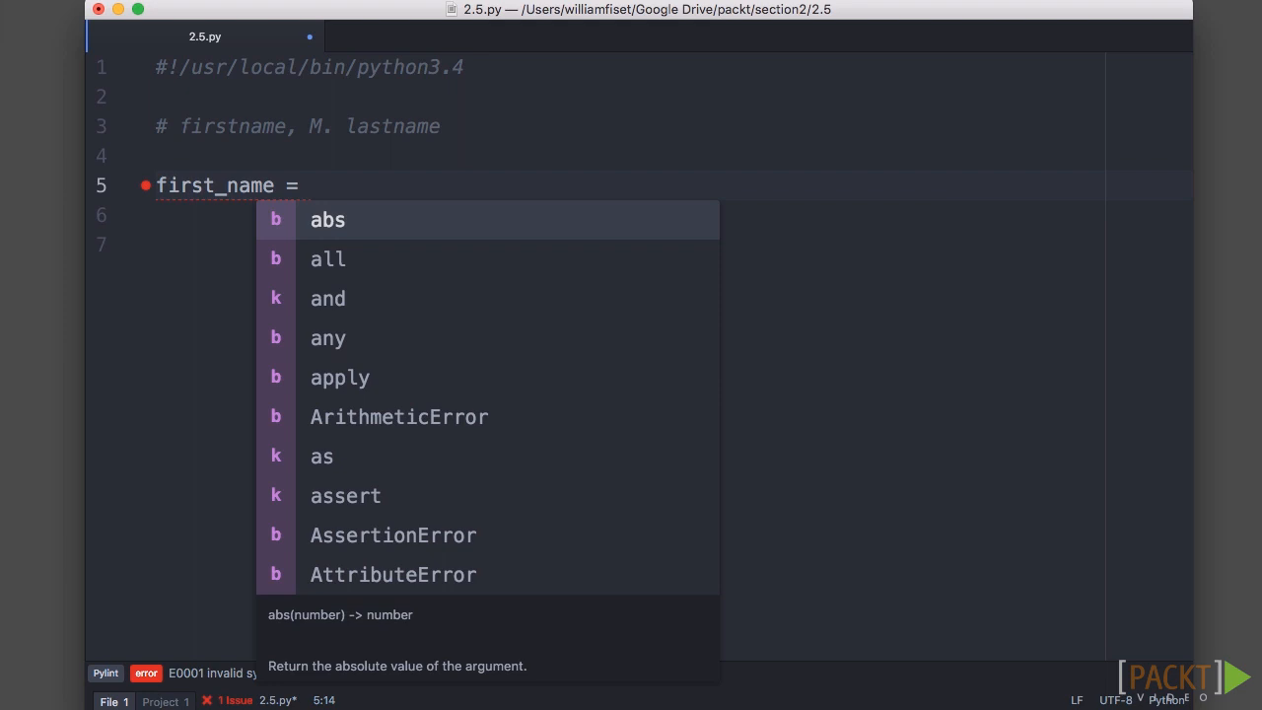
{"action": "type", "text": "input()"}
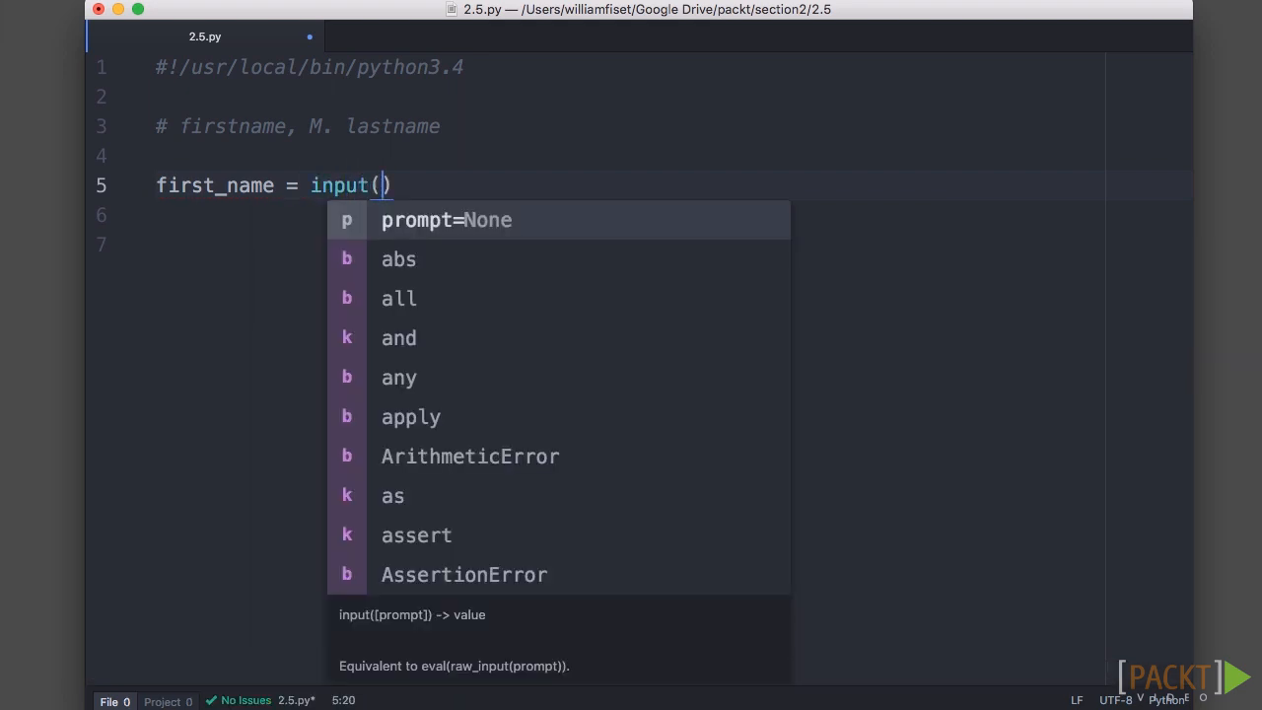
{"action": "type", "text": "\"Ple"}
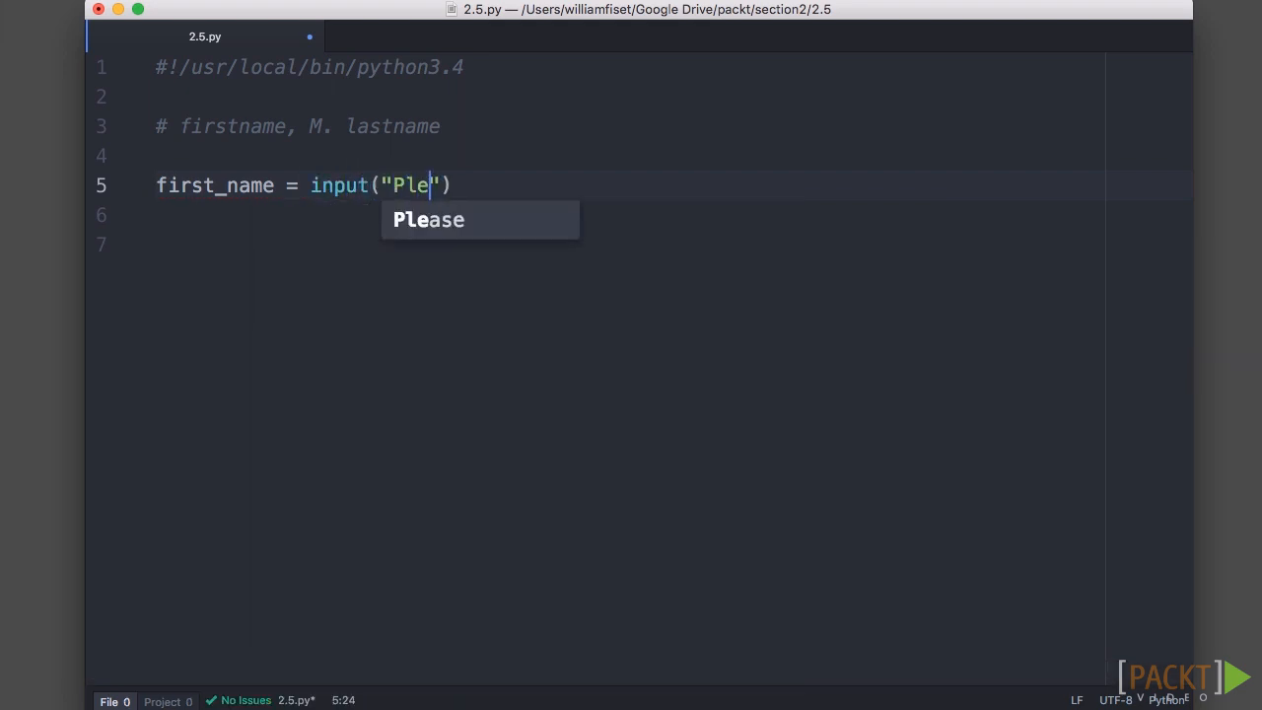
{"action": "type", "text": "ase enter you"}
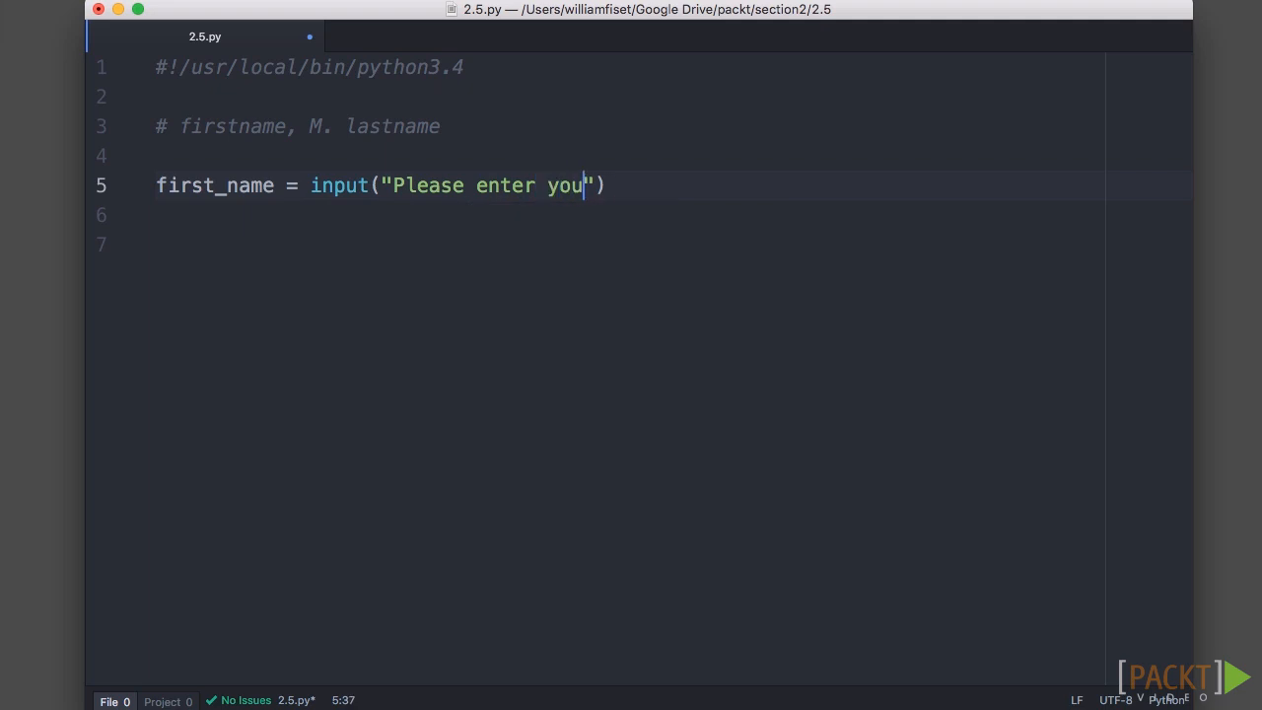
{"action": "type", "text": "r first name"}
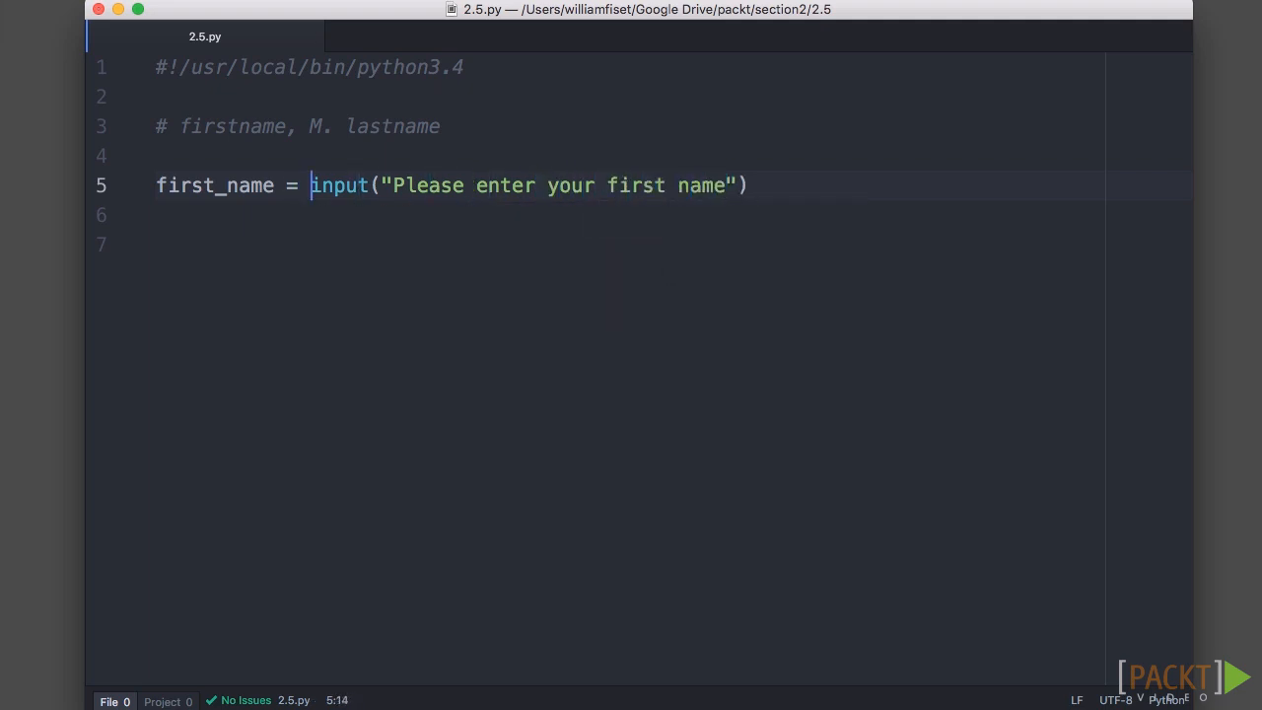
{"action": "type", "text": "str("}
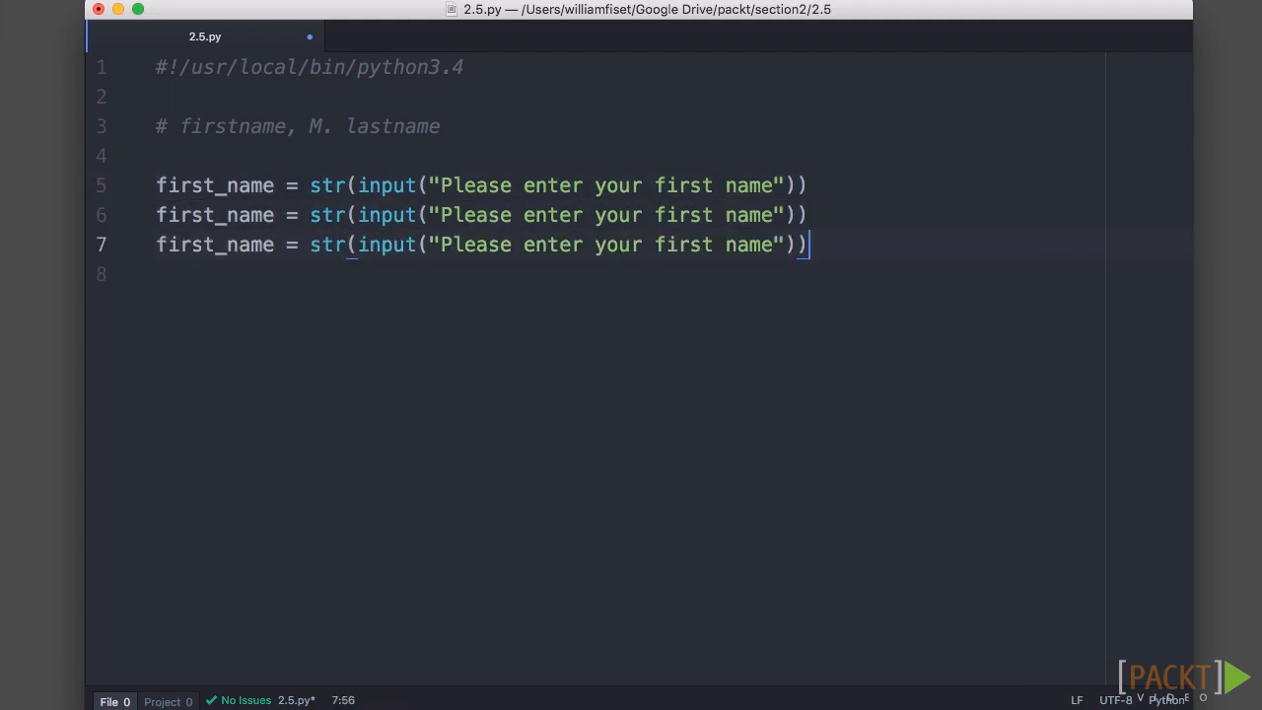
Rename the copies to middle_name and last_name with matching prompts ending in ': ', then save.
{"action": "double_click", "coordinate": [183, 215]}
{"action": "type", "text": "middle"}
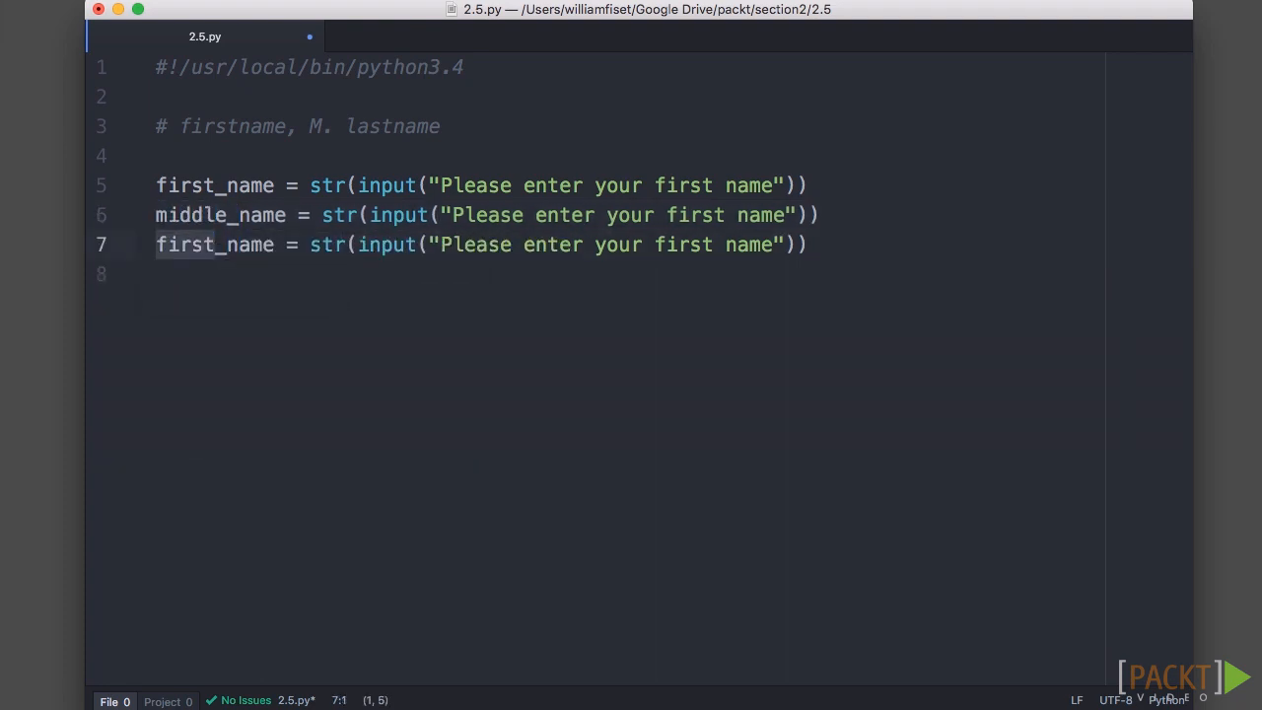
{"action": "type", "text": "last_name"}
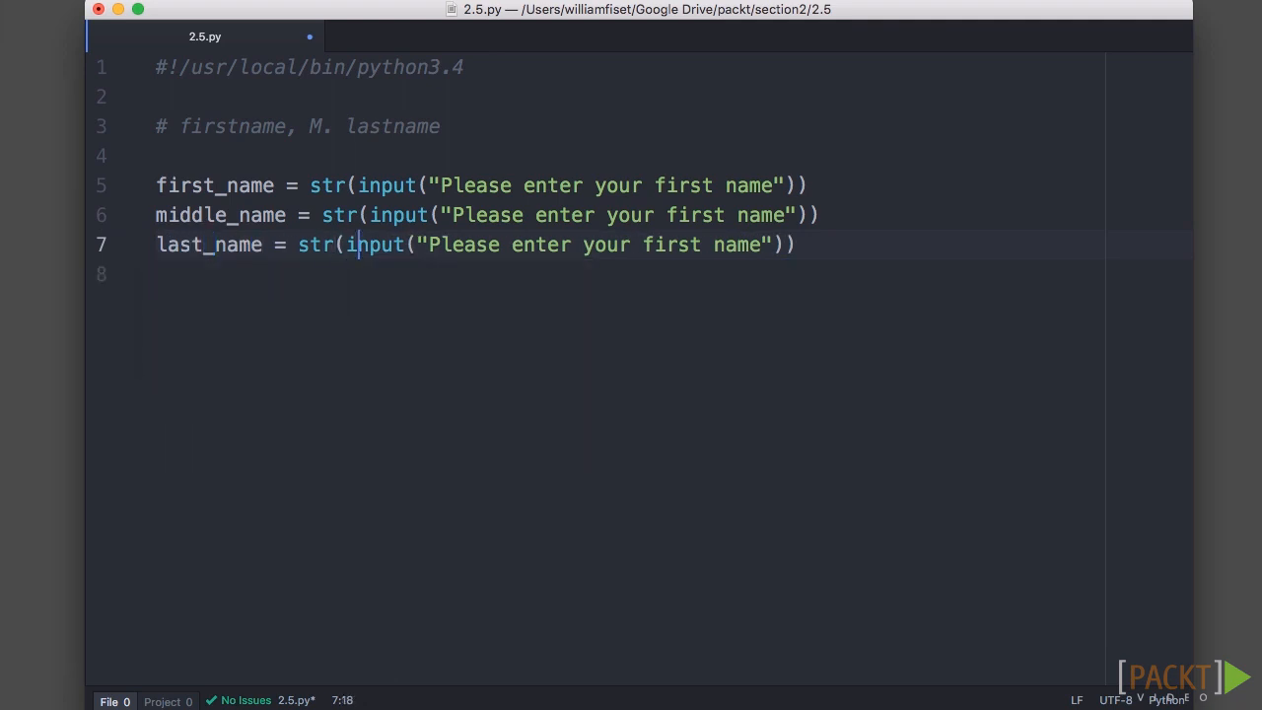
{"action": "double_click", "coordinate": [671, 244]}
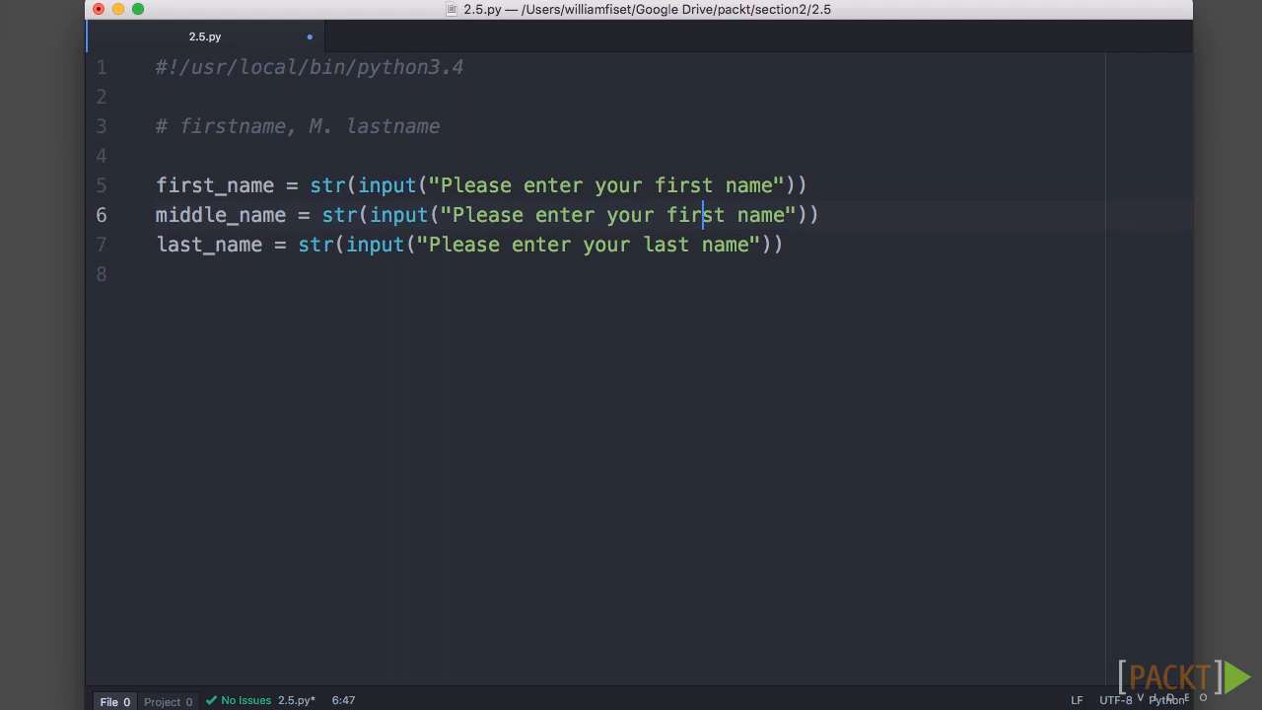
{"action": "type", "text": "middle"}
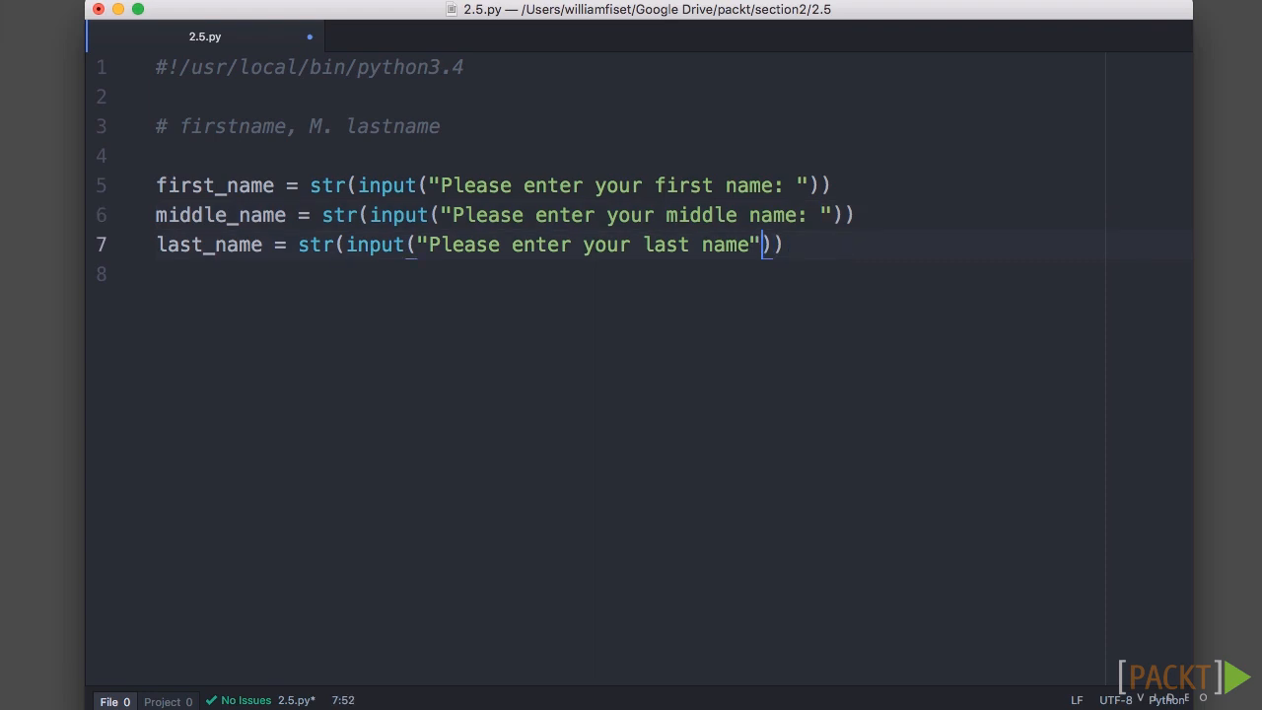
{"action": "type", "text": ":"}
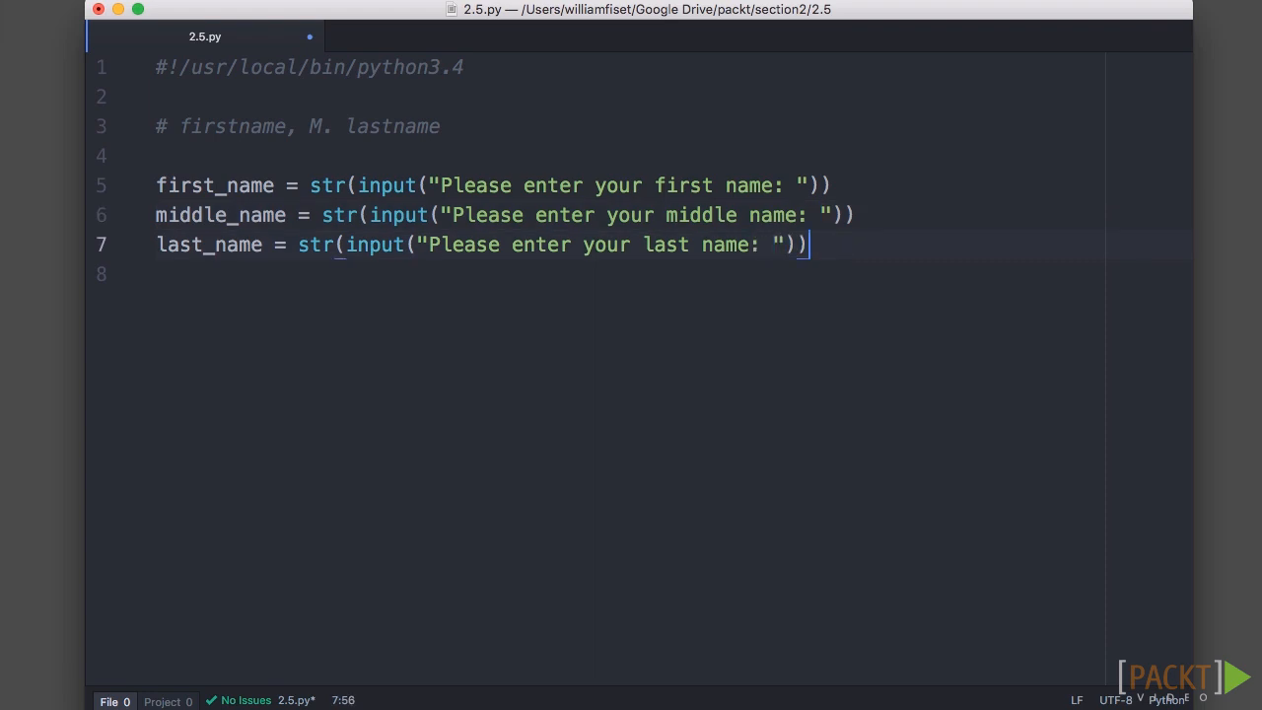
{"action": "key", "text": "enter"}
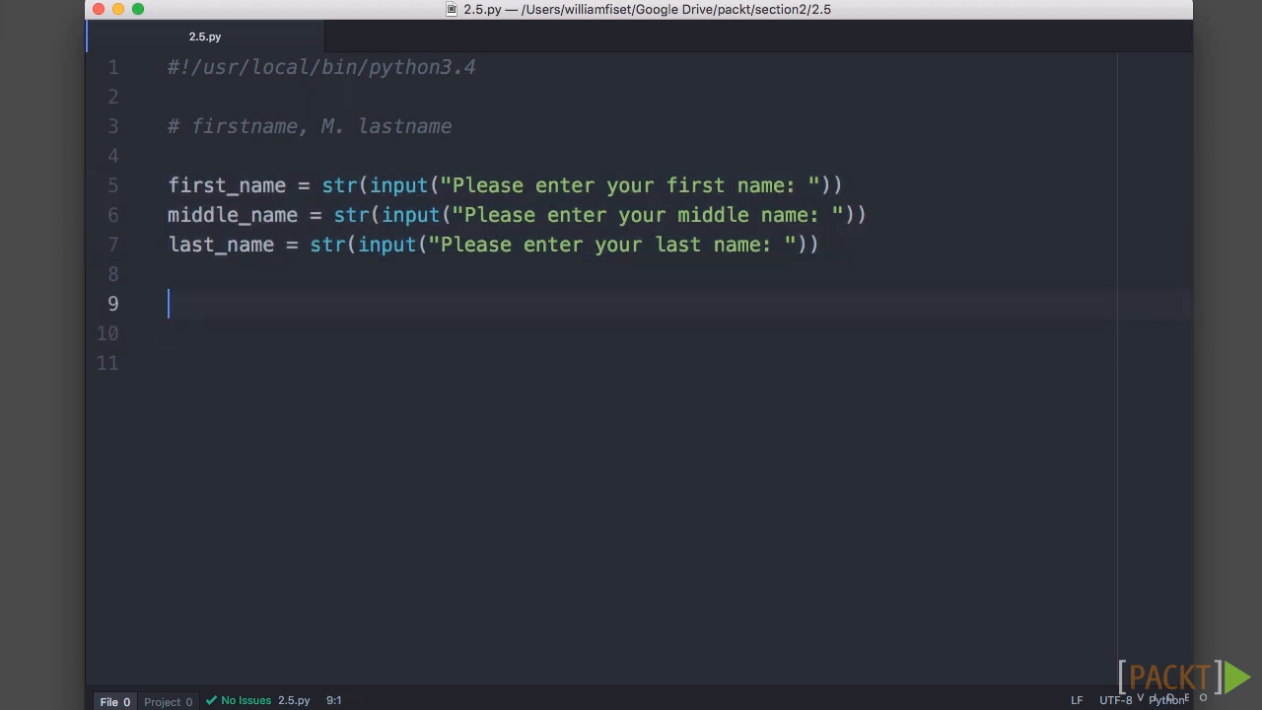
Add lines setting first_name, middle_name and last_name to their .capitalize() values.
{"action": "type", "text": "first_name ="}
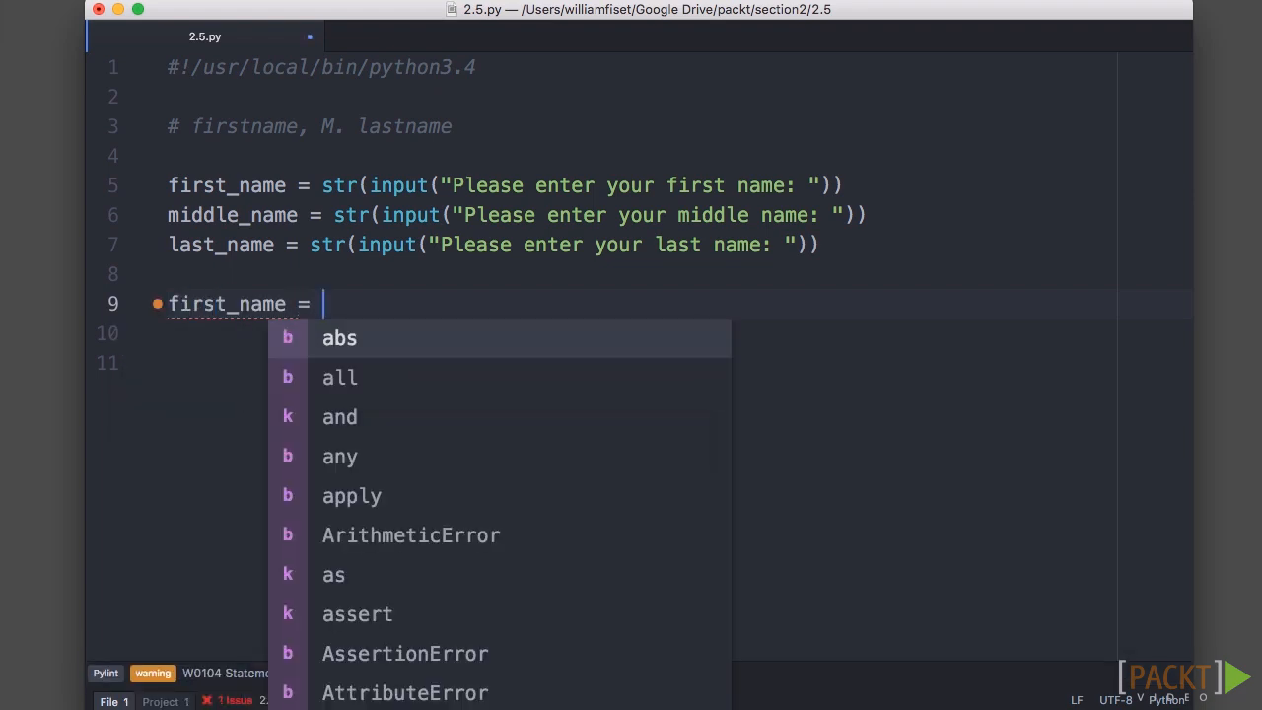
{"action": "type", "text": "first_name."}
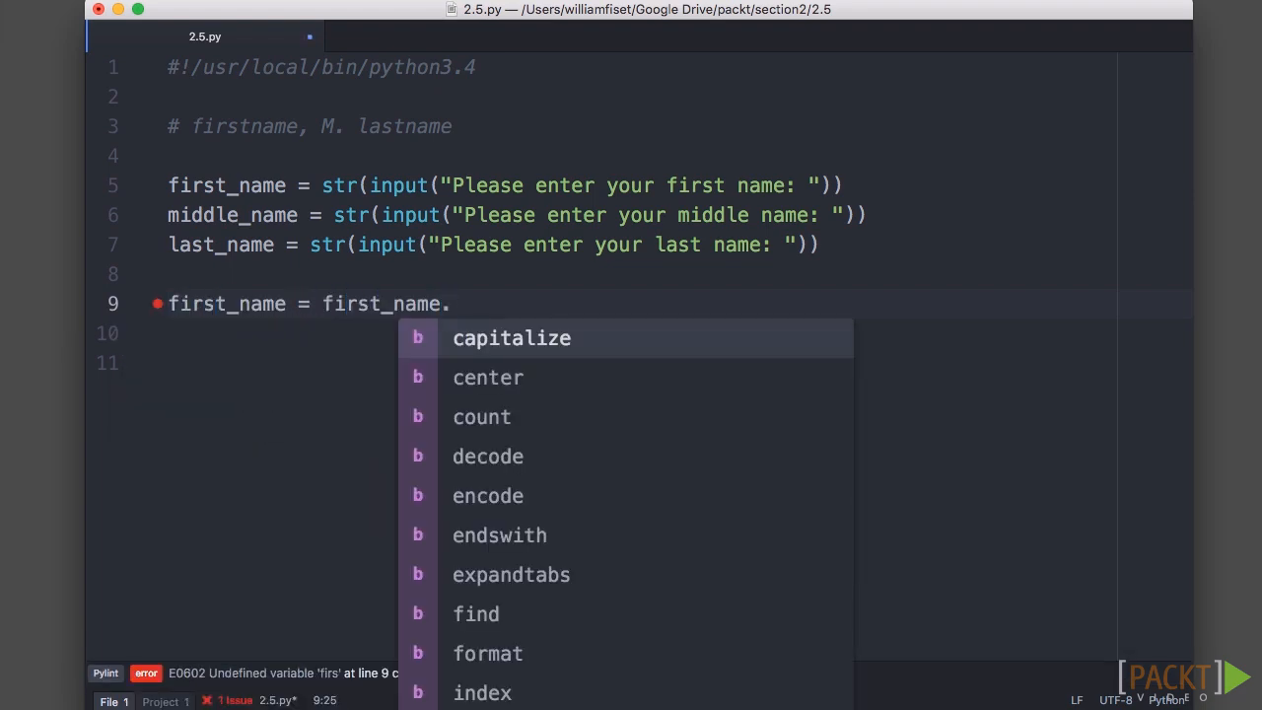
{"action": "left_click", "coordinate": [511, 338]}
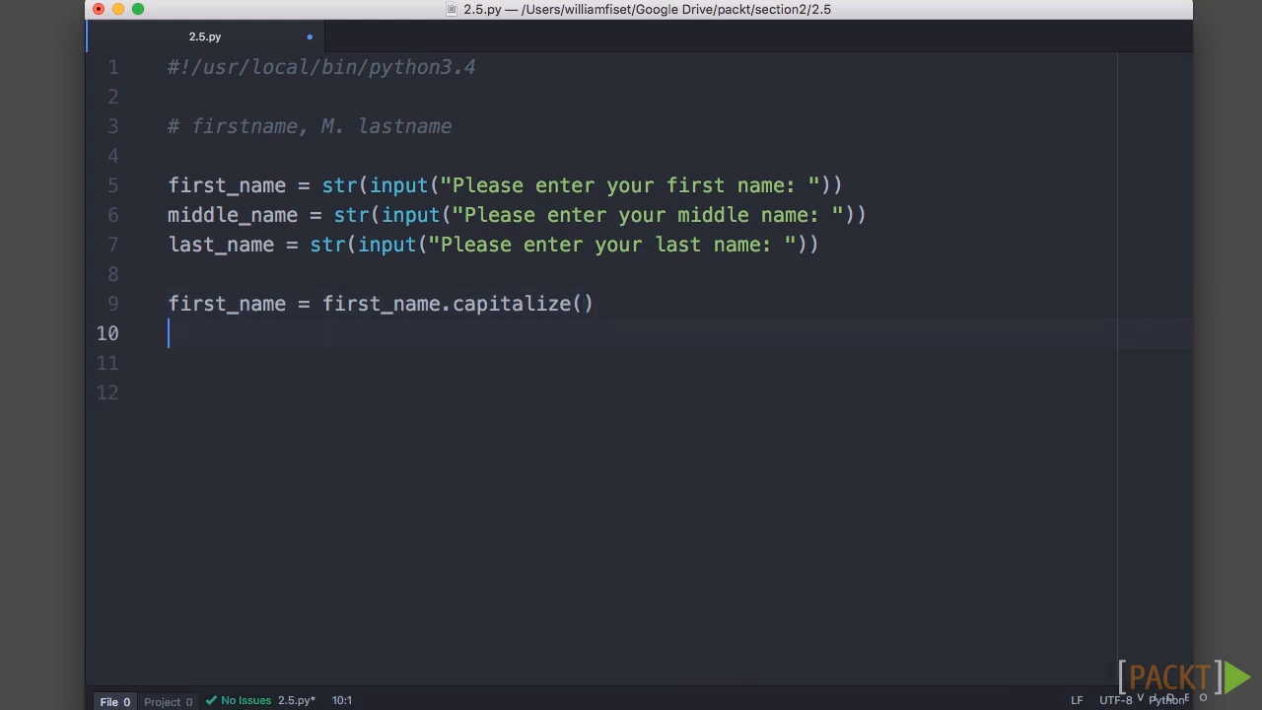
{"action": "type", "text": "middle_name"}
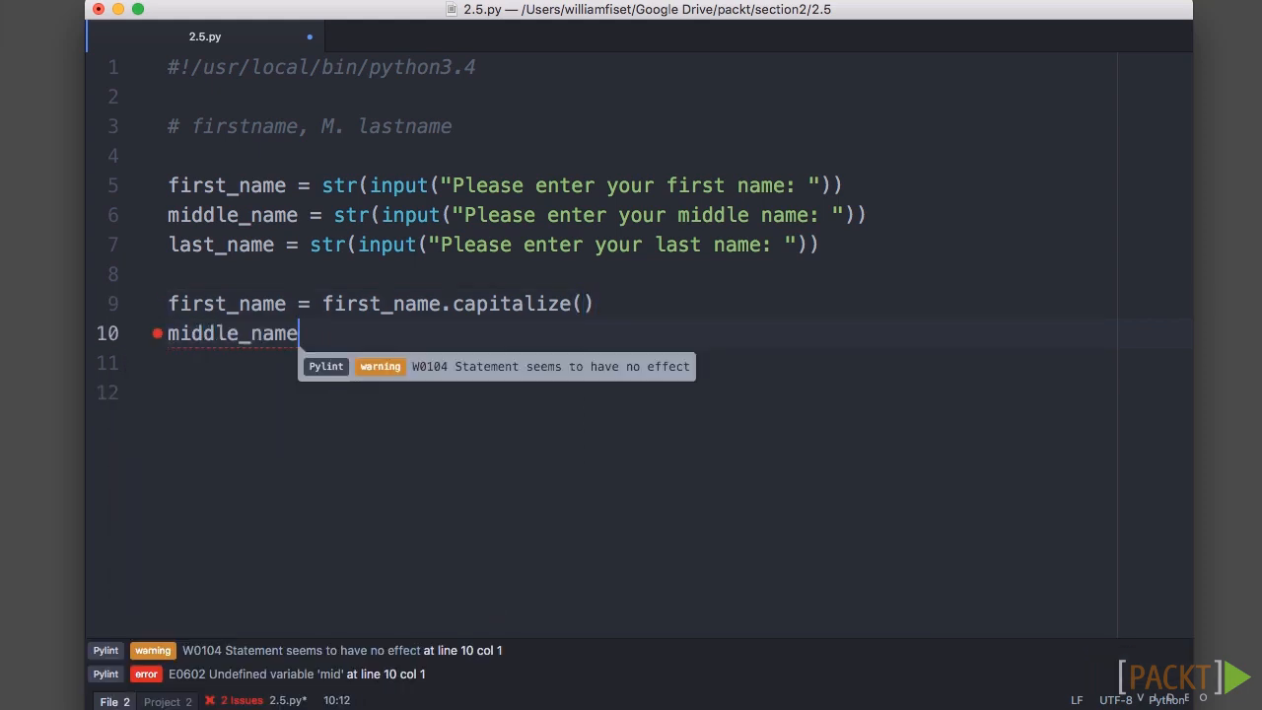
{"action": "type", "text": "= middle_name."}
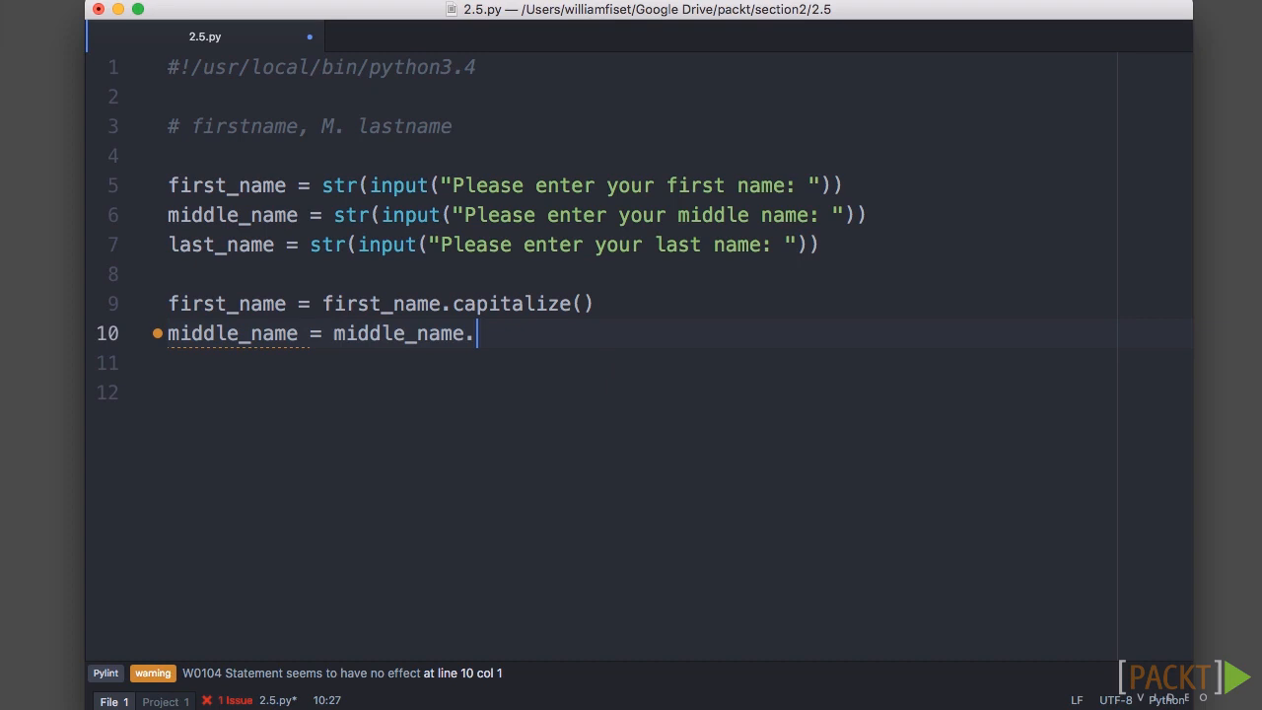
{"action": "type", "text": "capitalize("}
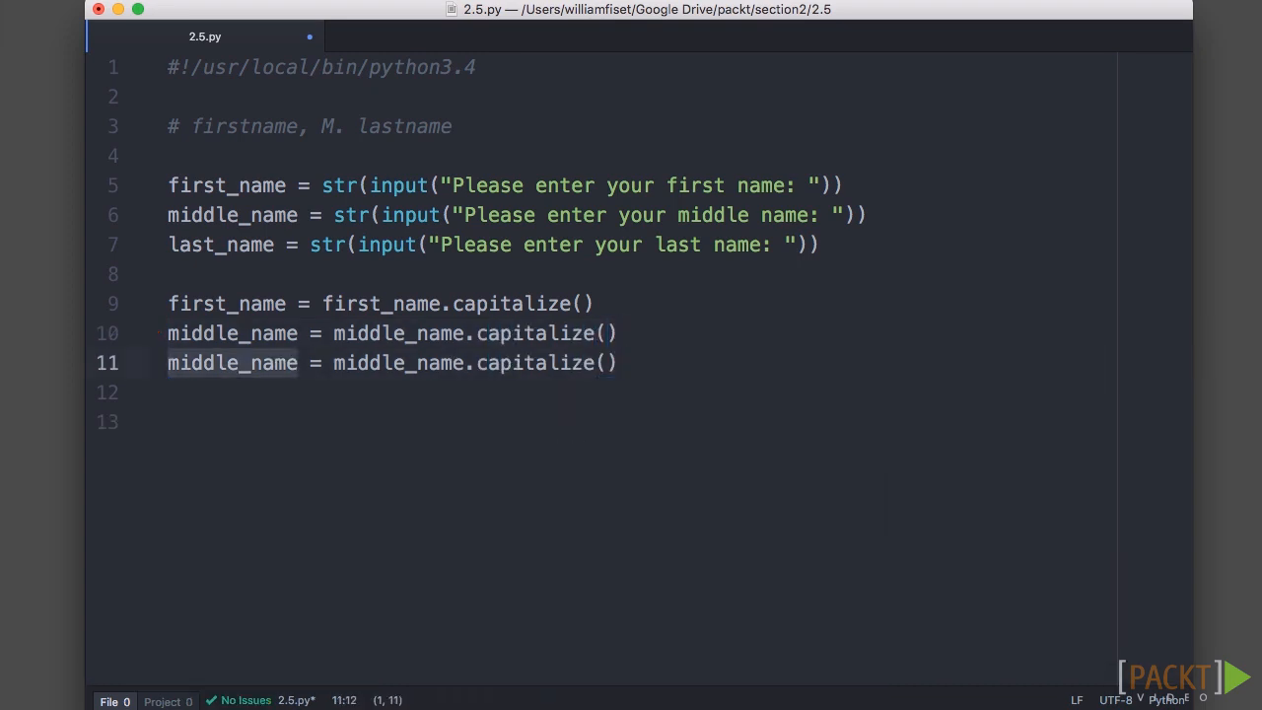
{"action": "type", "text": "last"}
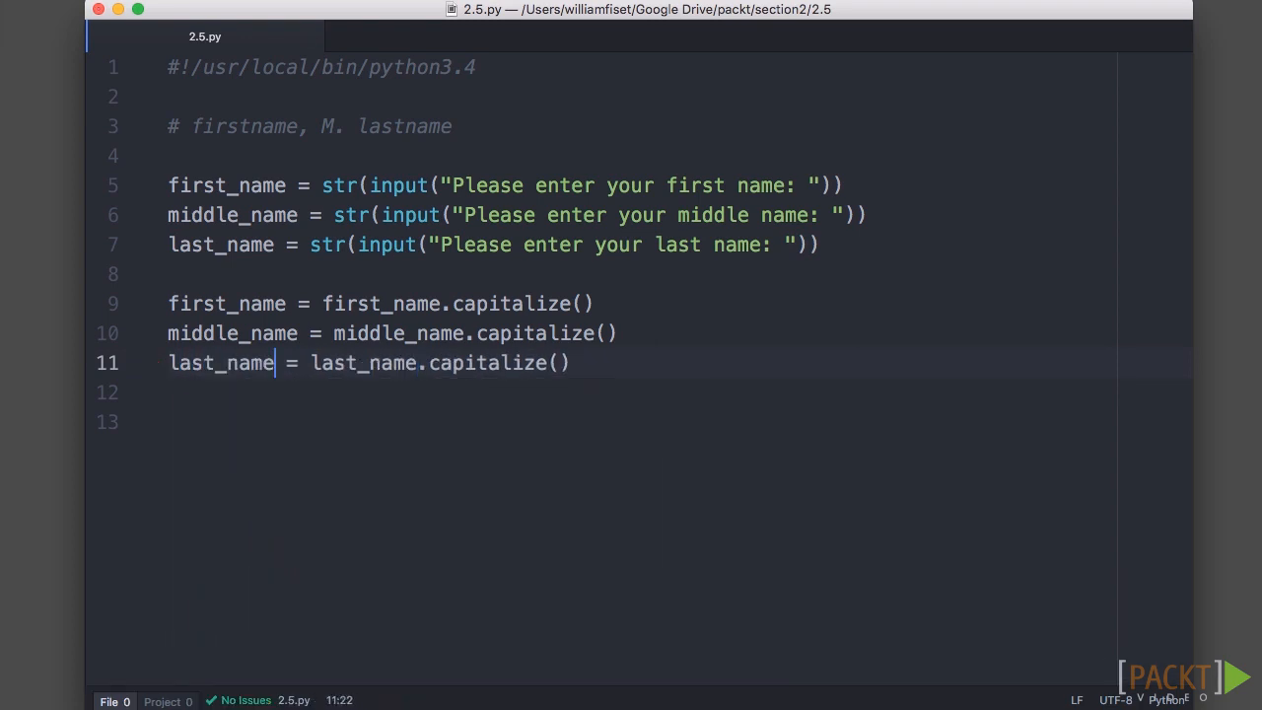
{"action": "key", "text": "Enter"}
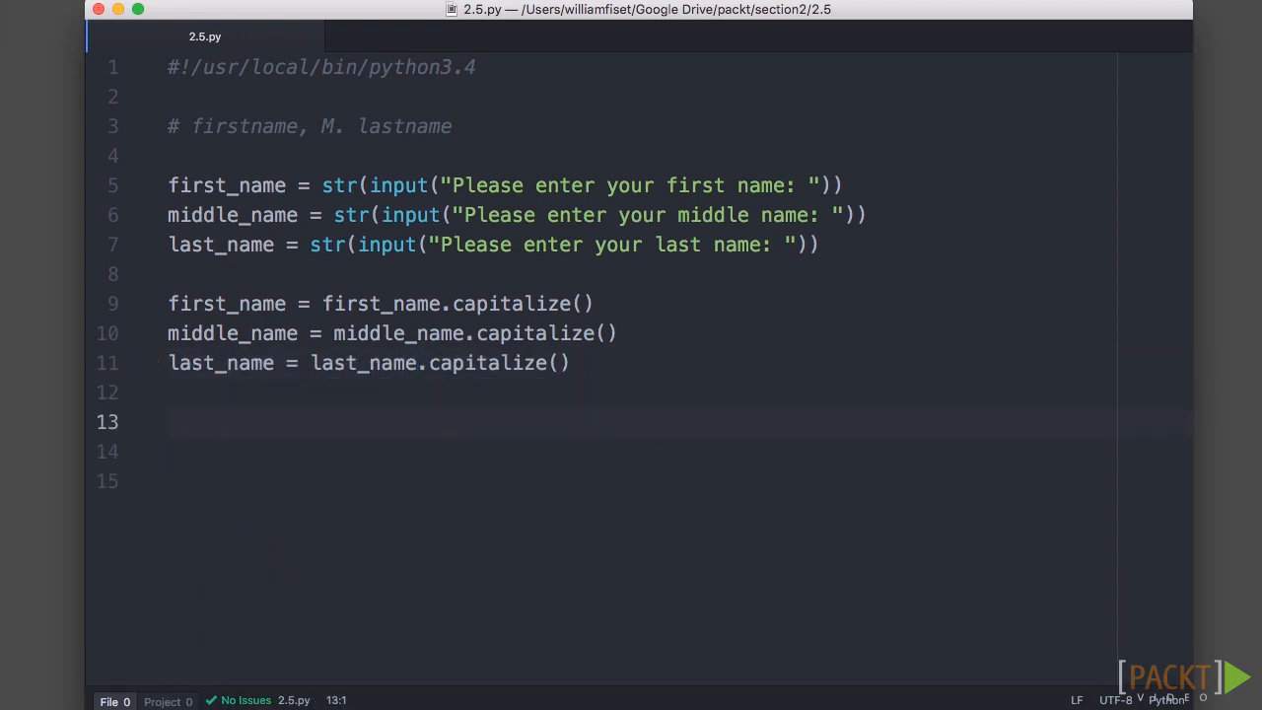
Define name_format = "{first} {middle:.1s} {last}" on line 13.
{"action": "double_click", "coordinate": [227, 126]}
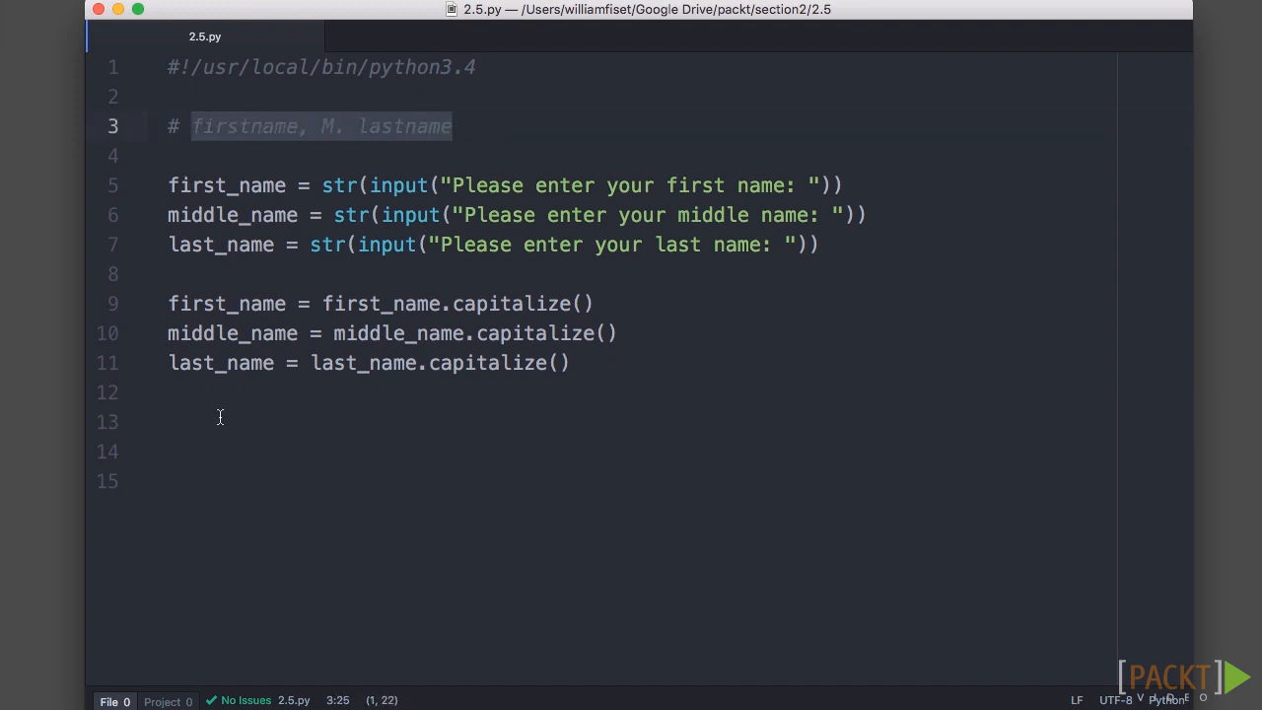
{"action": "left_click", "coordinate": [220, 419]}
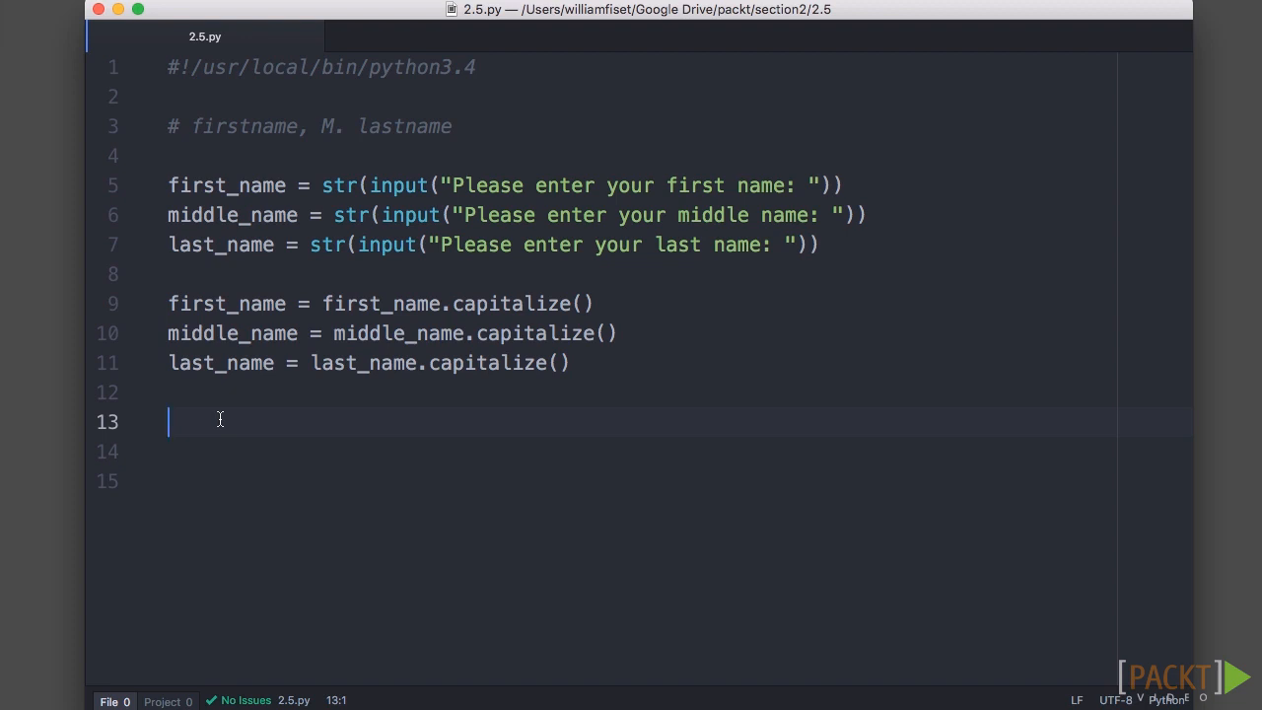
{"action": "type", "text": "name_format ="}
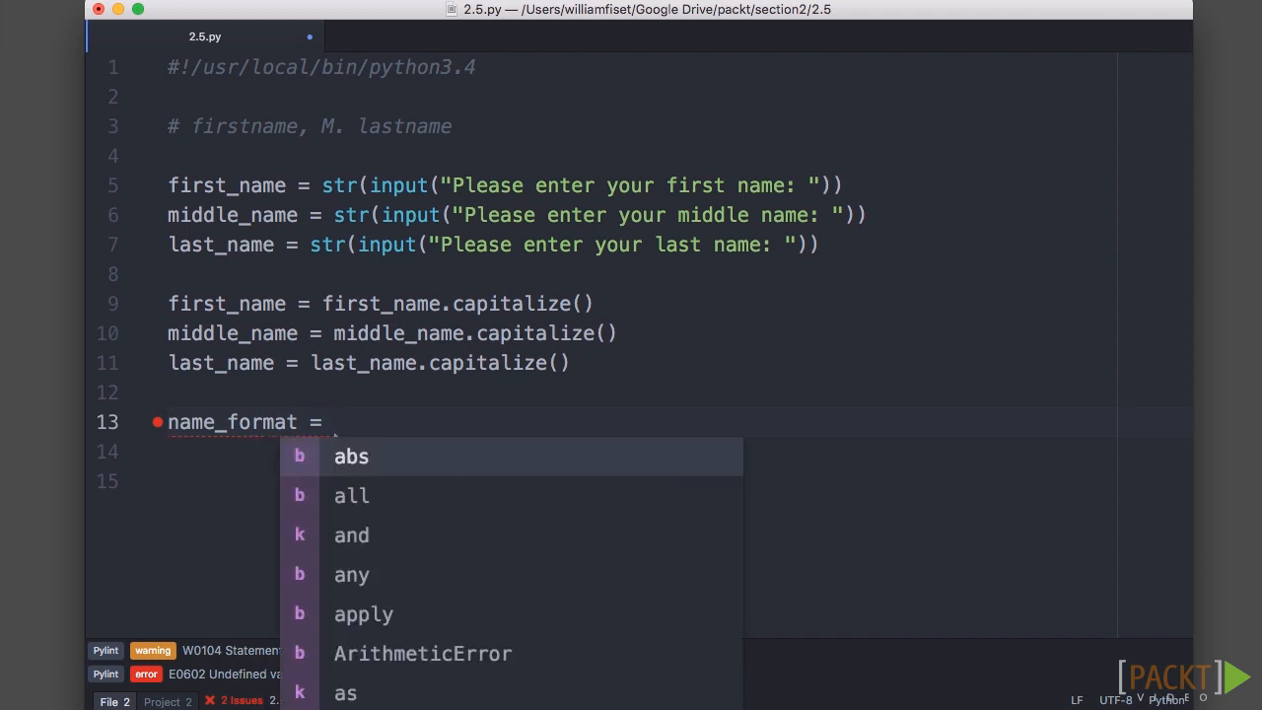
{"action": "type", "text": "\"\""}
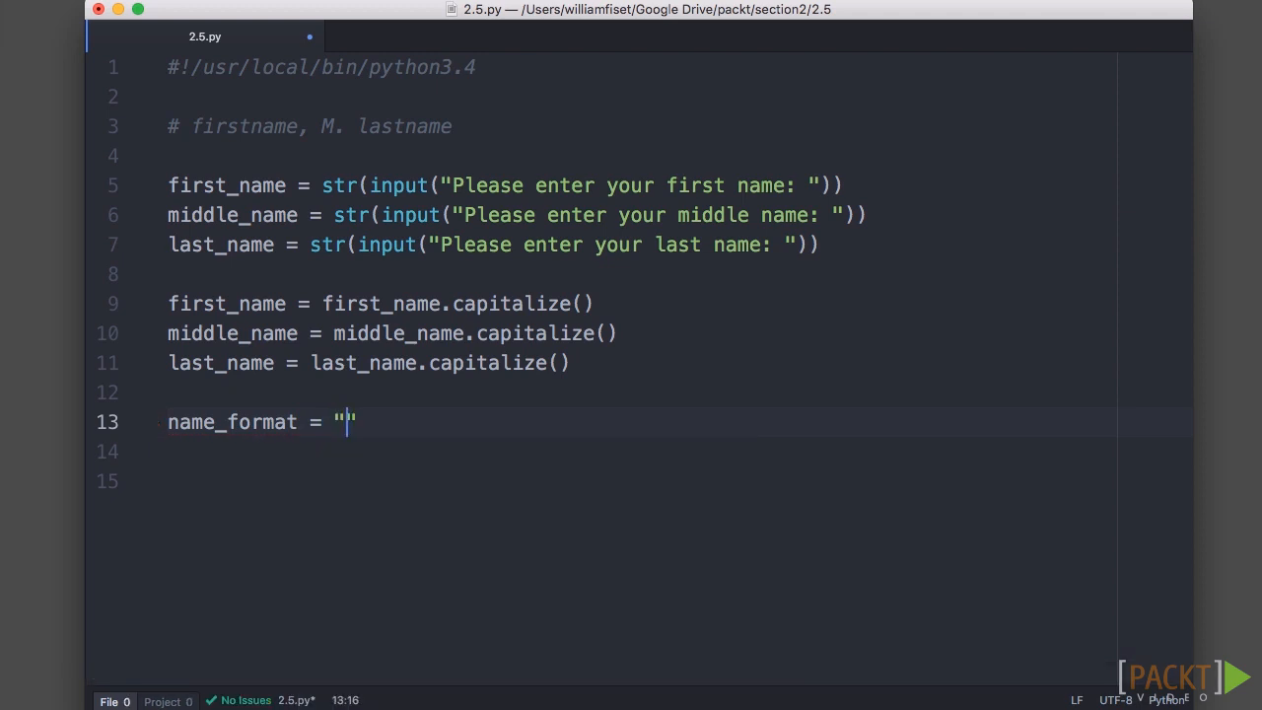
{"action": "type", "text": "{first"}
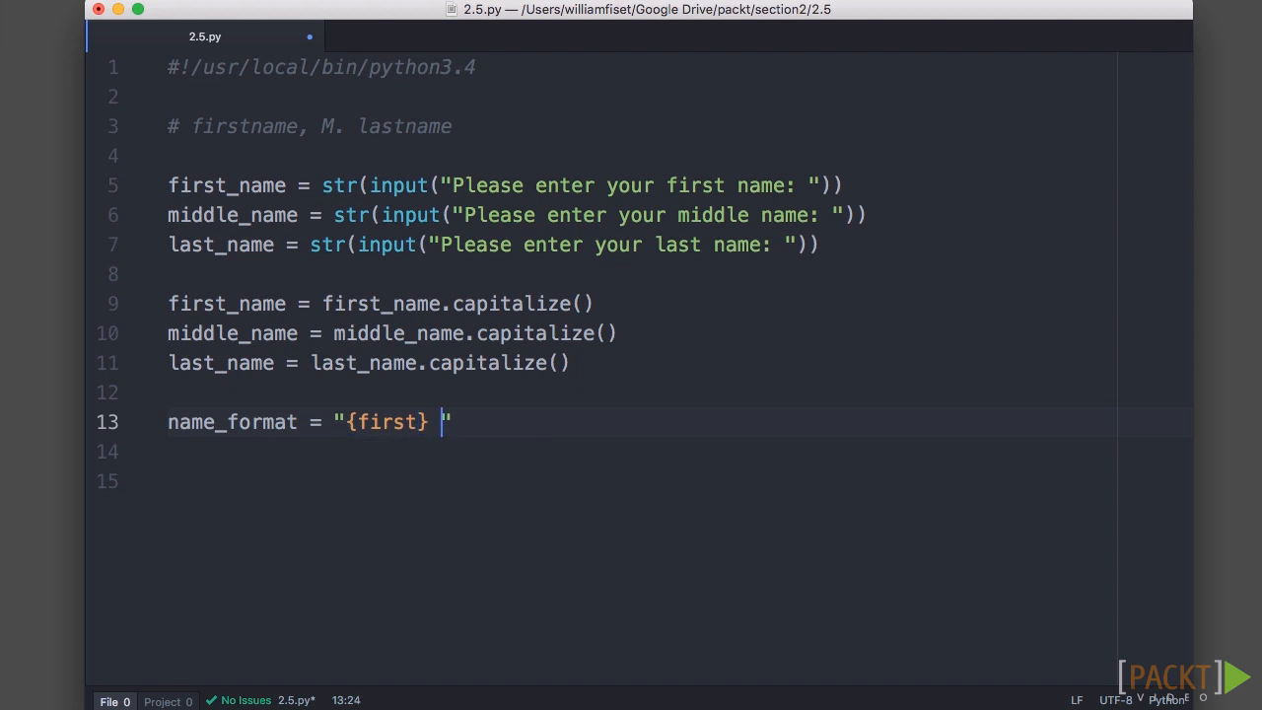
{"action": "type", "text": "{middle}"}
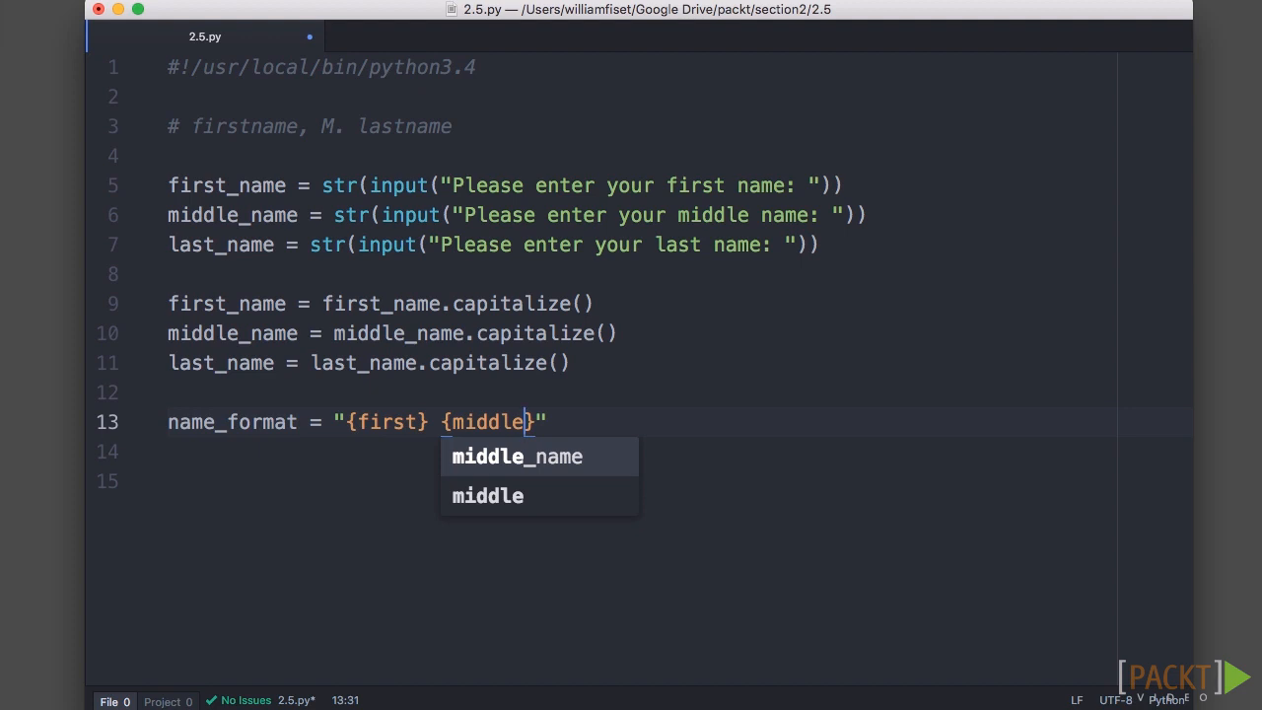
{"action": "type", "text": ":"}
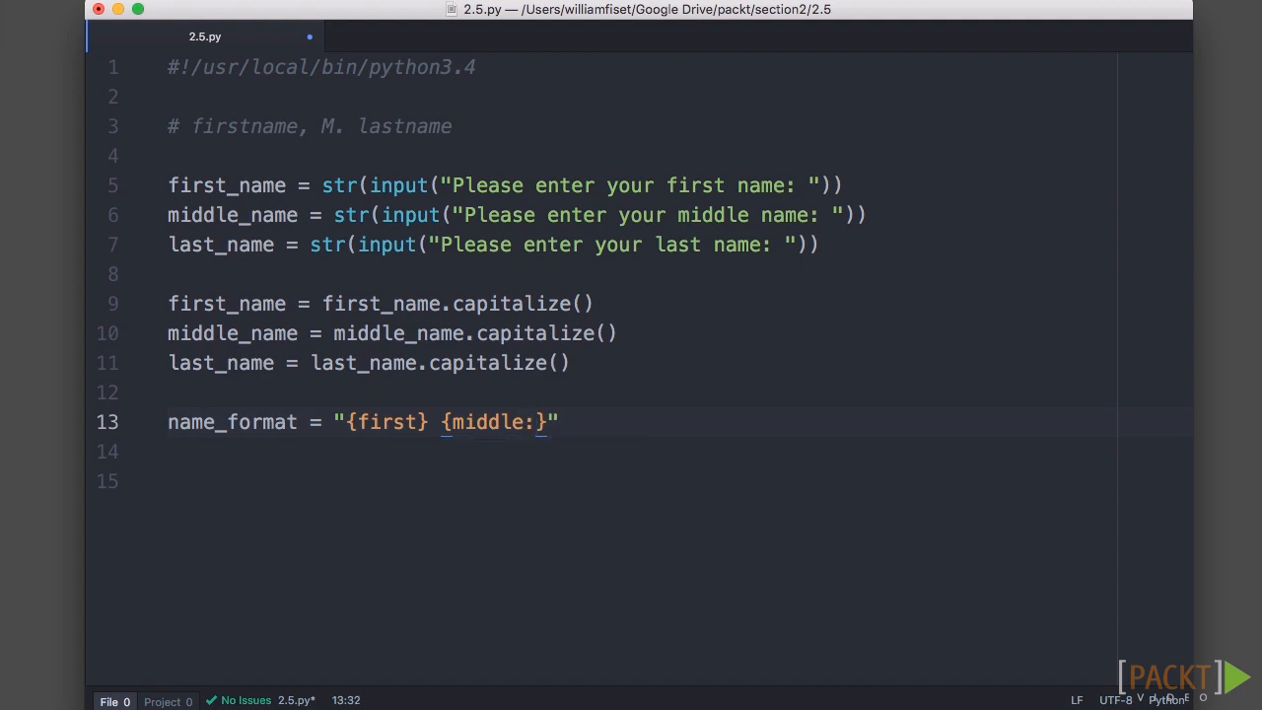
{"action": "type", "text": ".1s"}
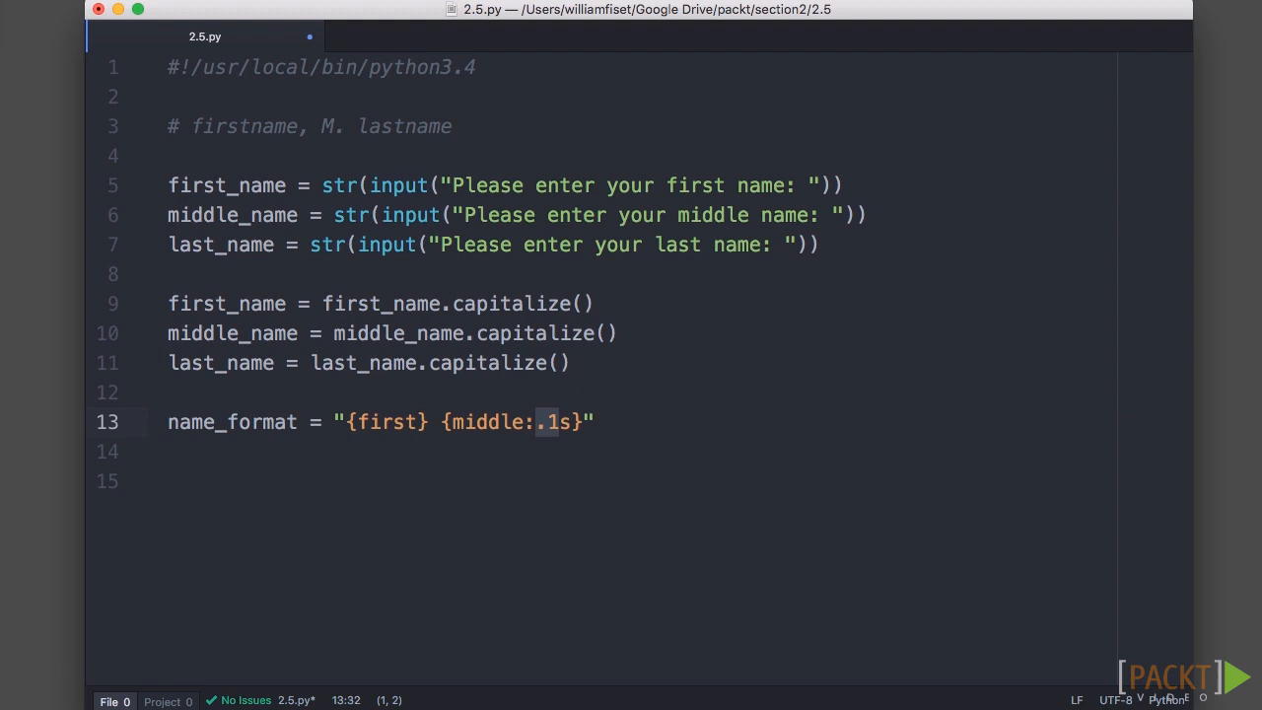
{"action": "type", "text": "{}"}
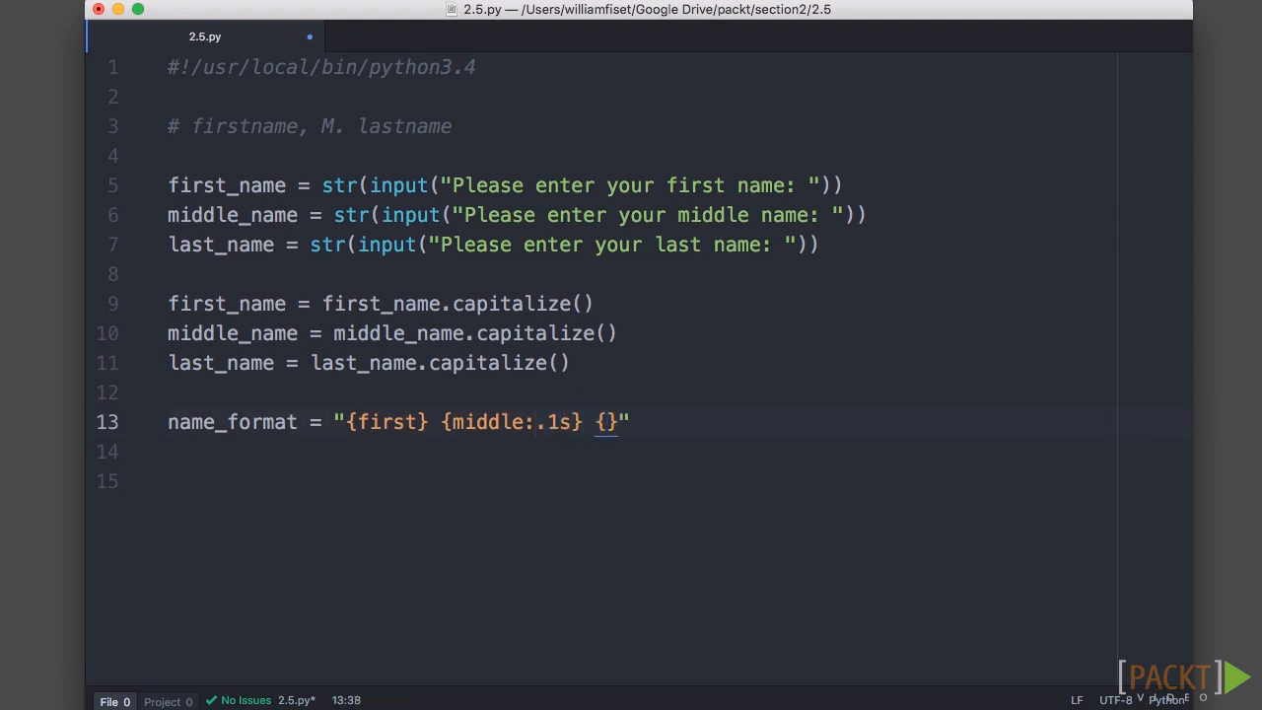
{"action": "type", "text": "last"}
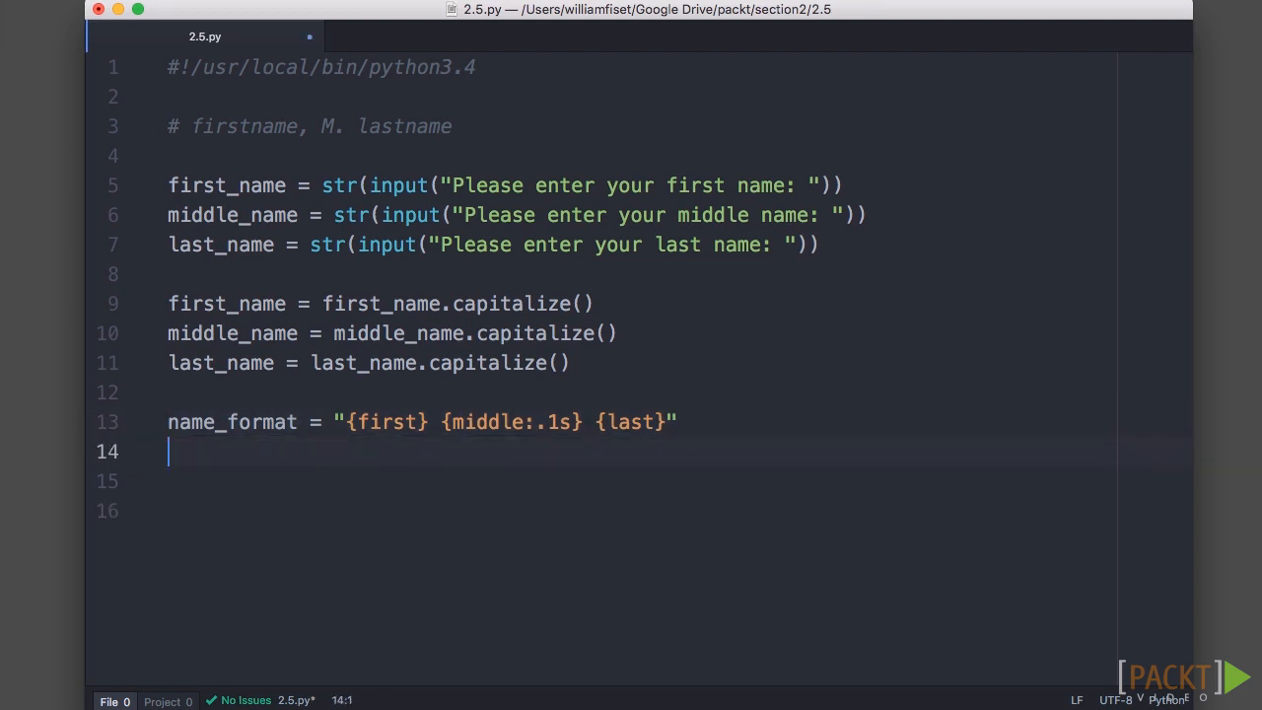
Start line 14 with print(name_format.format(first=first_name.
{"action": "type", "text": "print("}
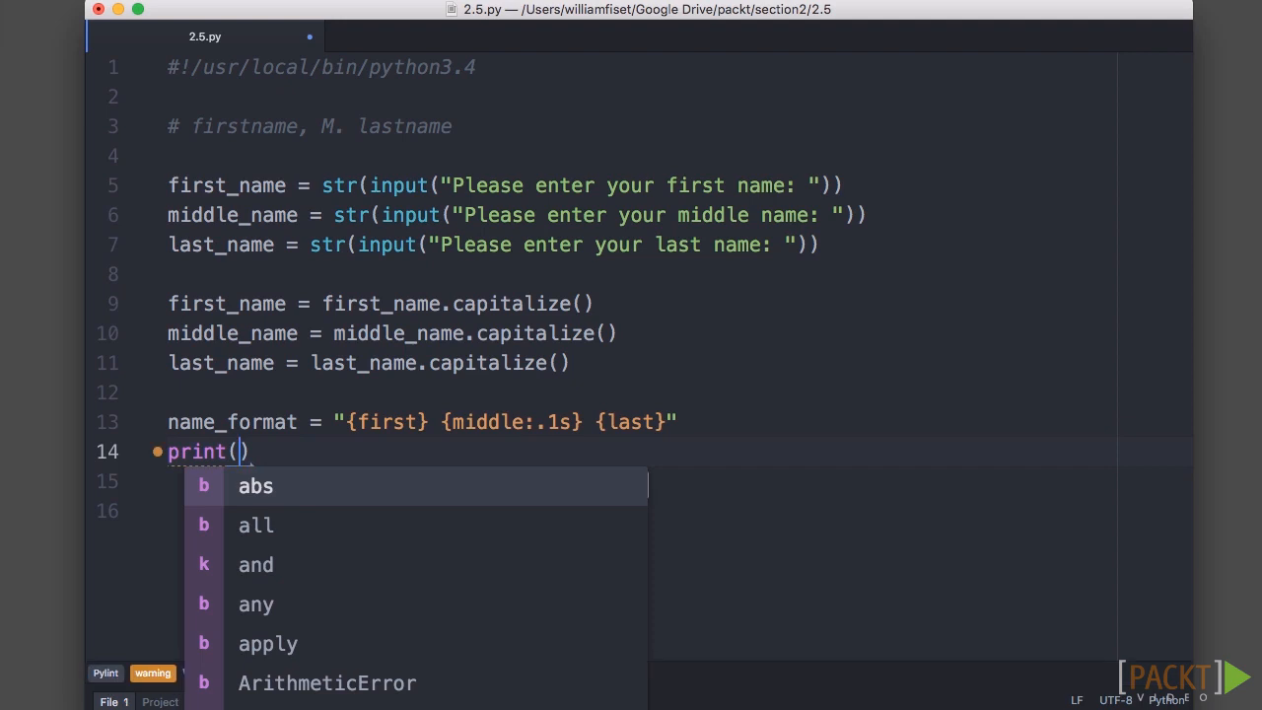
{"action": "type", "text": "name_format"}
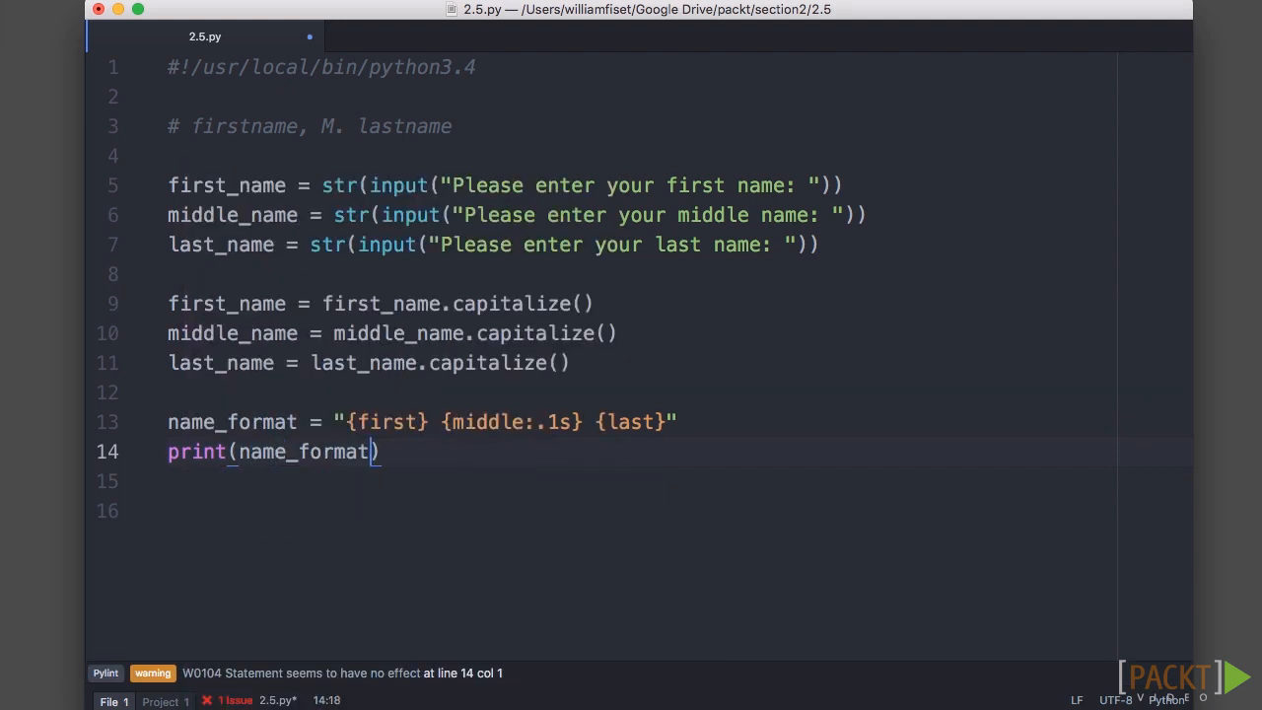
{"action": "type", "text": ".format("}
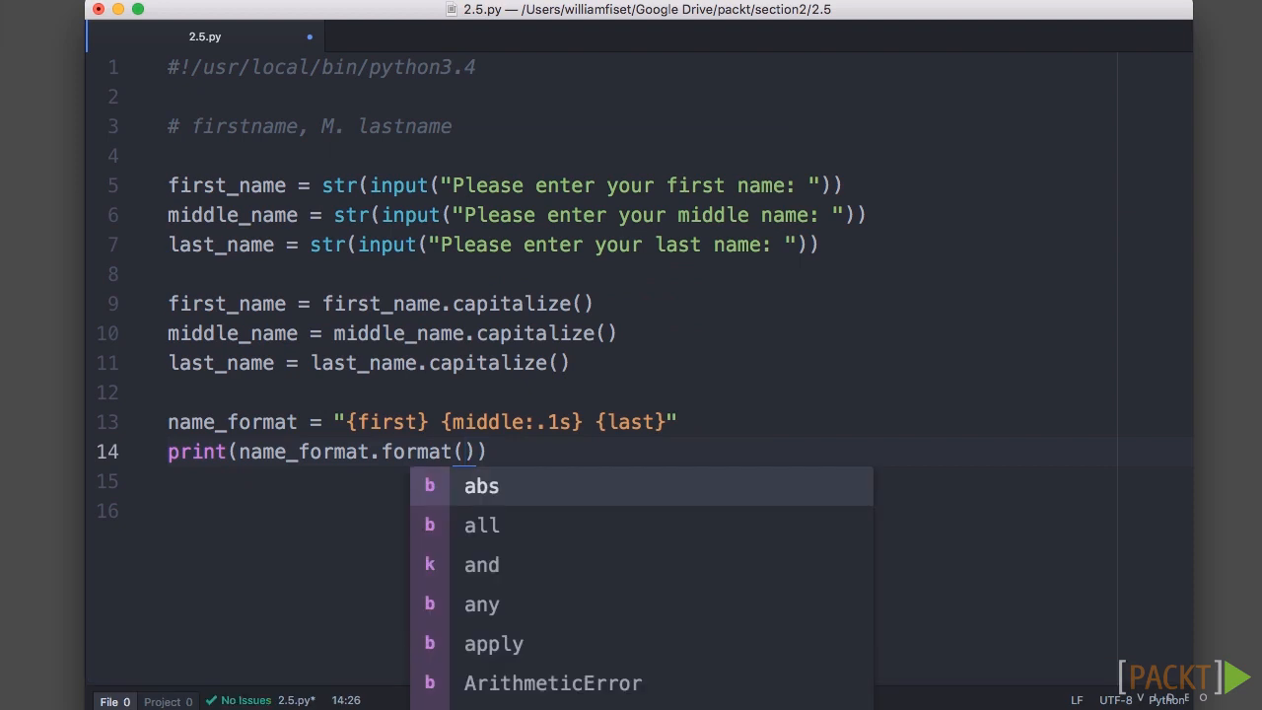
{"action": "type", "text": "first"}
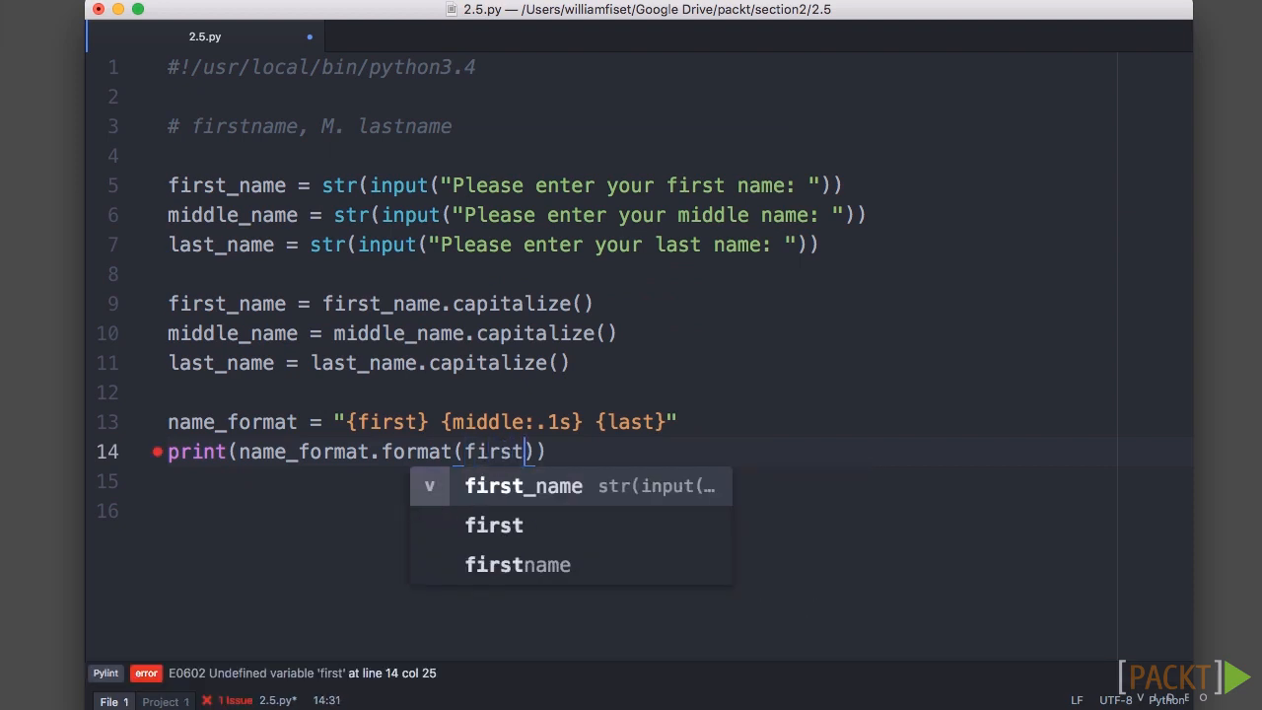
{"action": "type", "text": "=fir"}
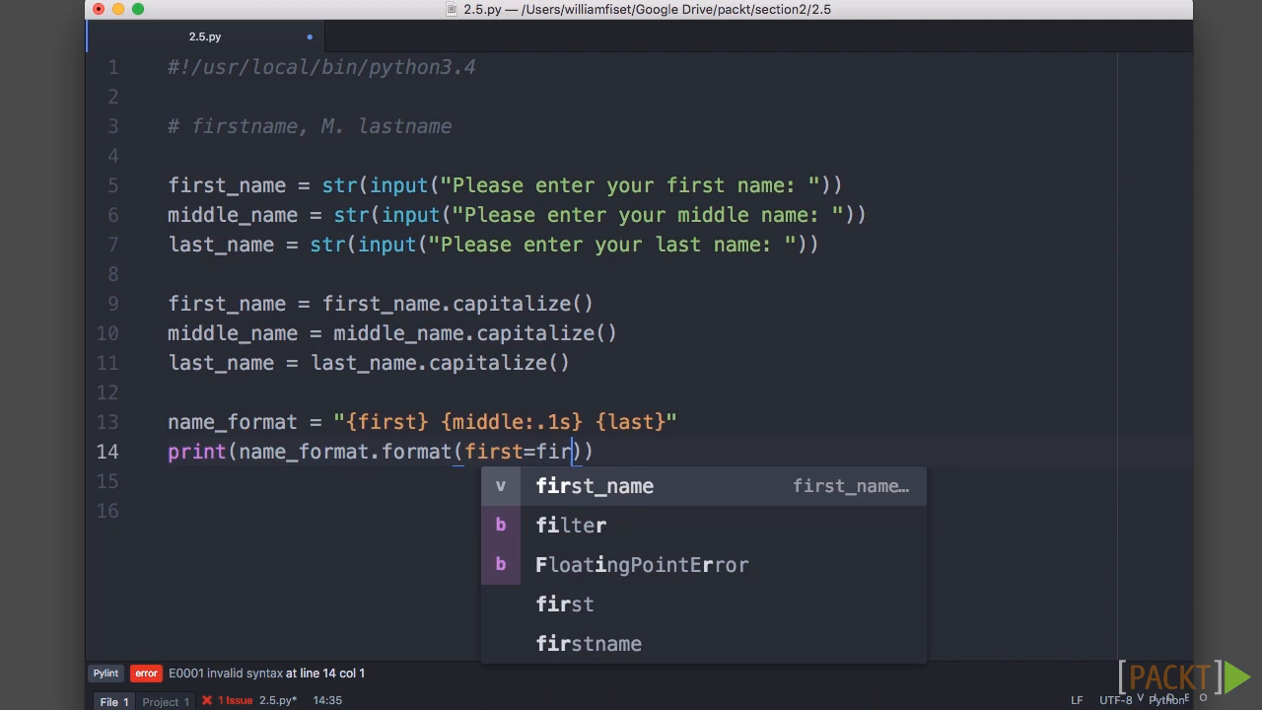
{"action": "left_click", "coordinate": [594, 486]}
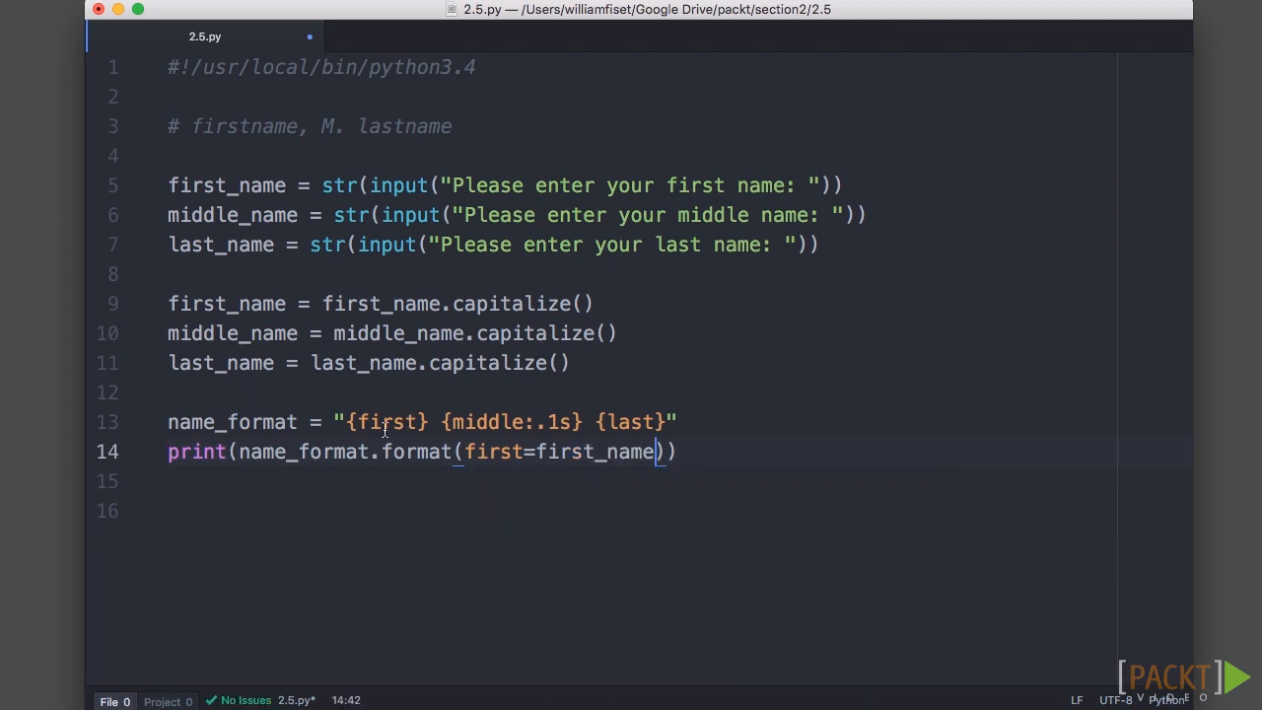
Add the middle=middle_name and last=last_name arguments to the format call.
{"action": "double_click", "coordinate": [384, 422]}
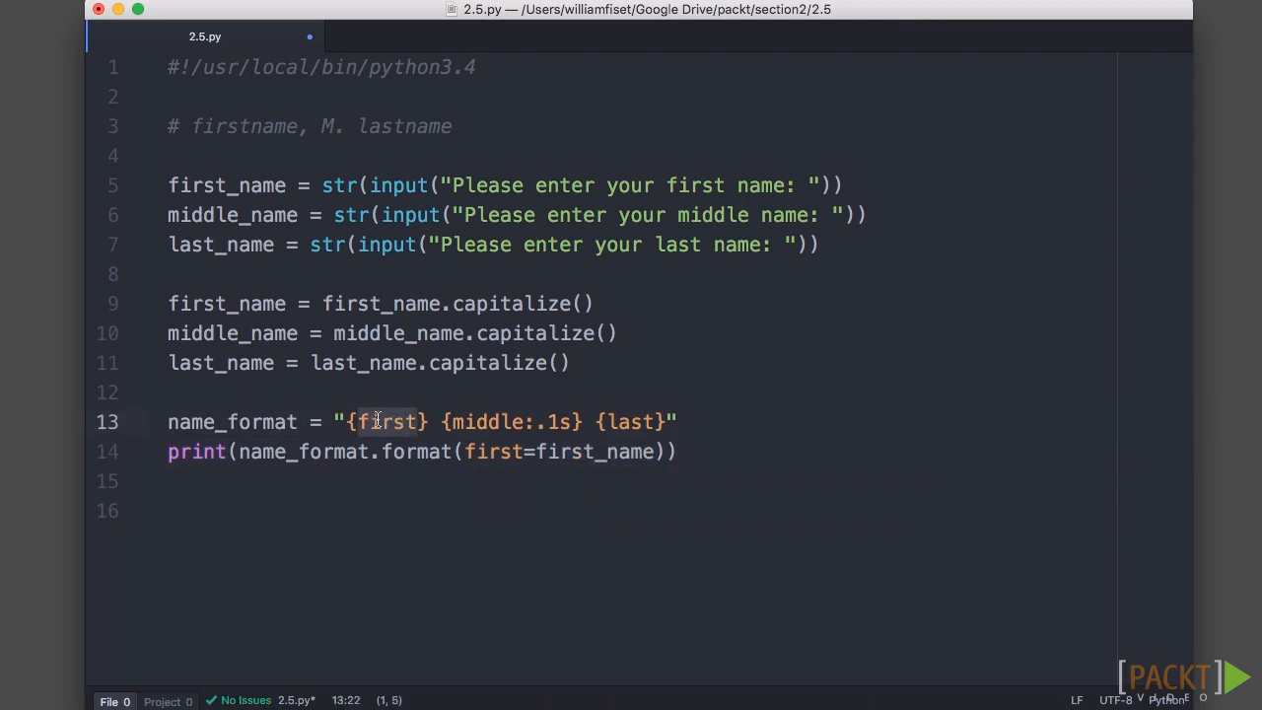
{"action": "left_click", "coordinate": [468, 452]}
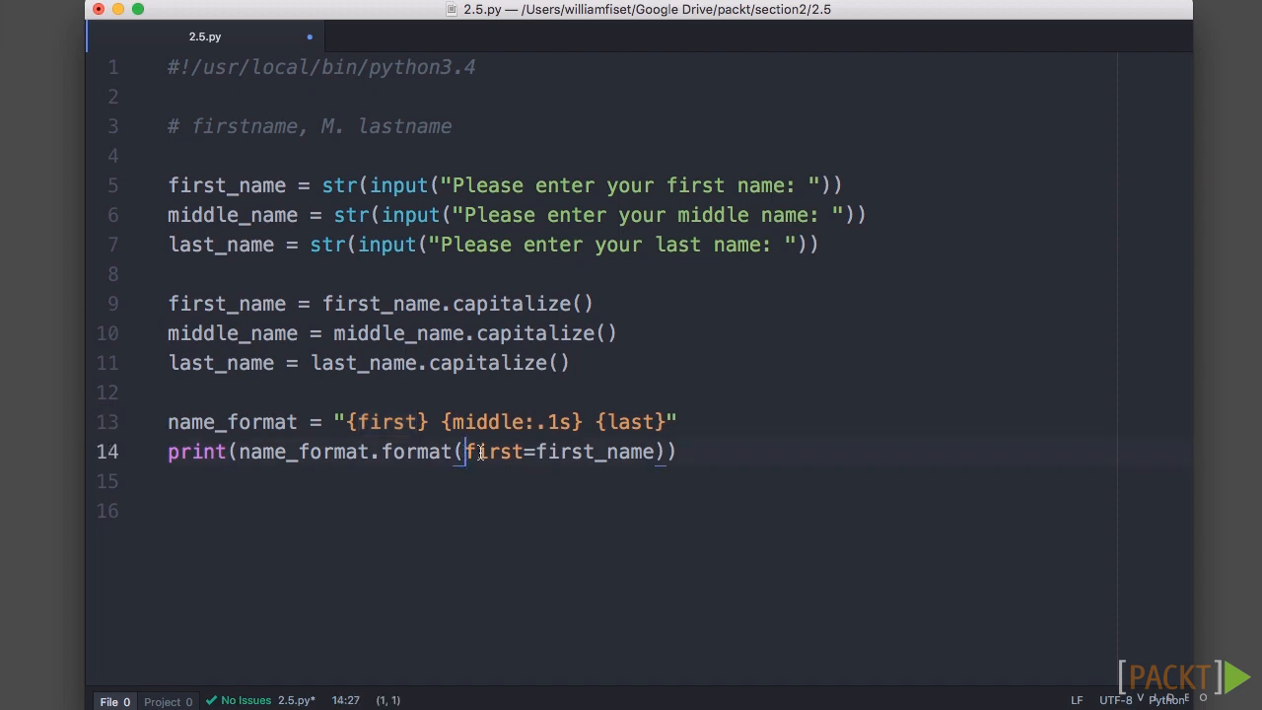
{"action": "left_click_drag", "start_coordinate": [460, 452], "coordinate": [657, 452]}
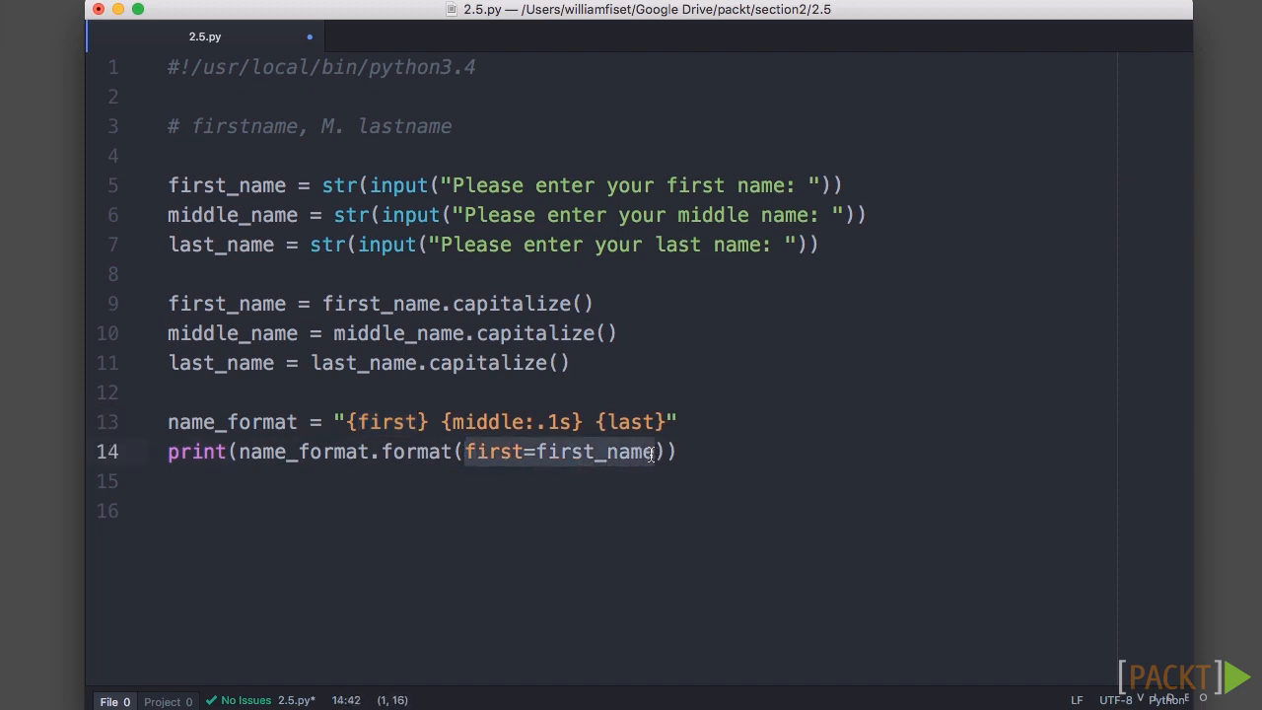
{"action": "type", "text": ", m"}
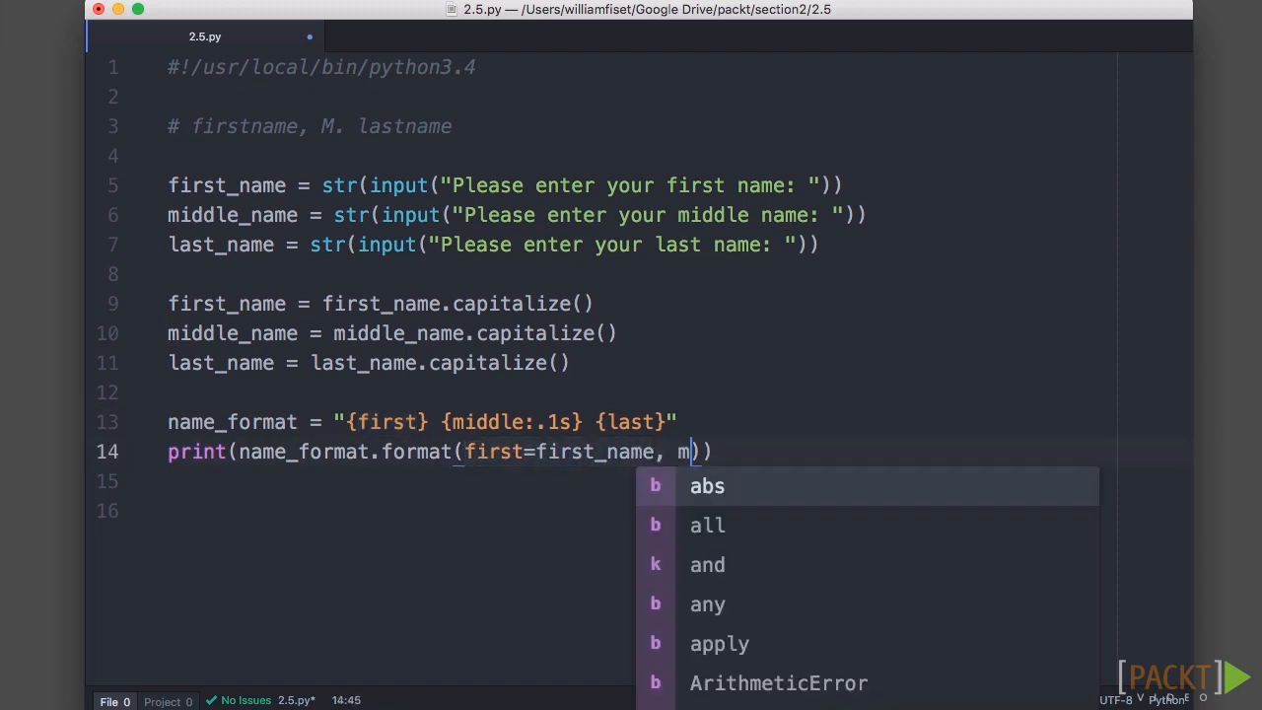
{"action": "type", "text": "iddle=middle_name, l"}
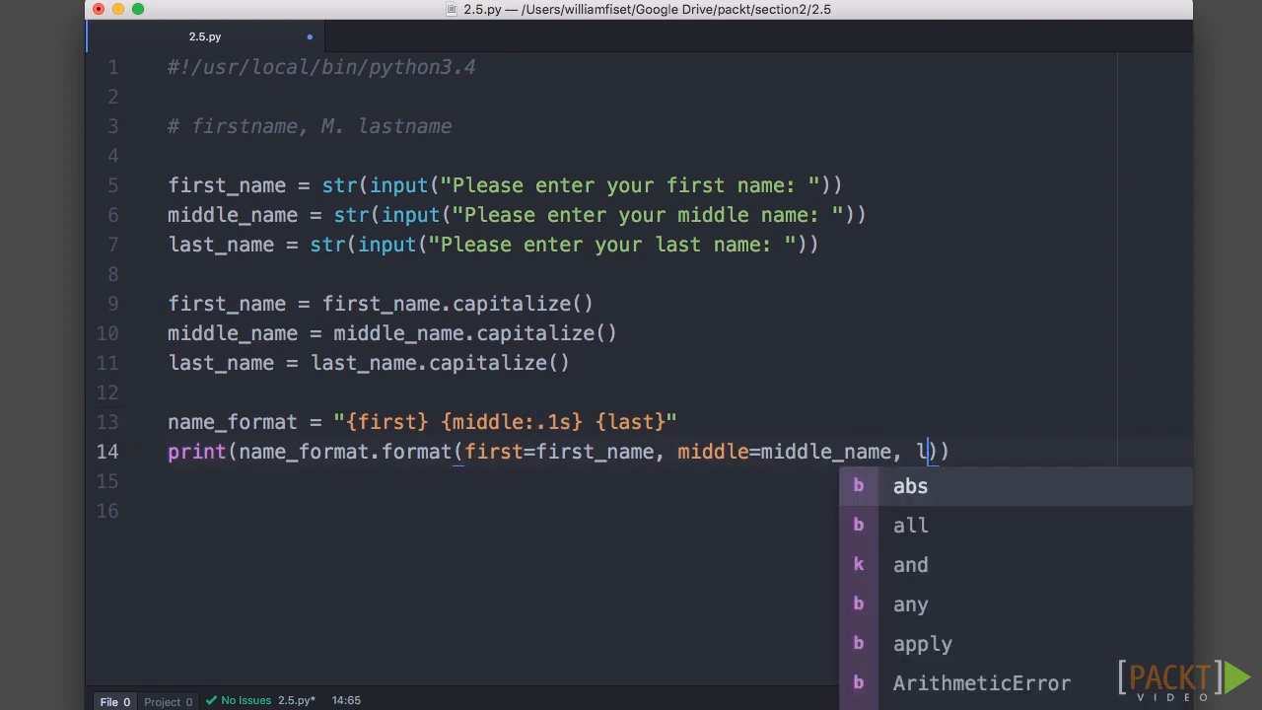
{"action": "type", "text": "ast=l"}
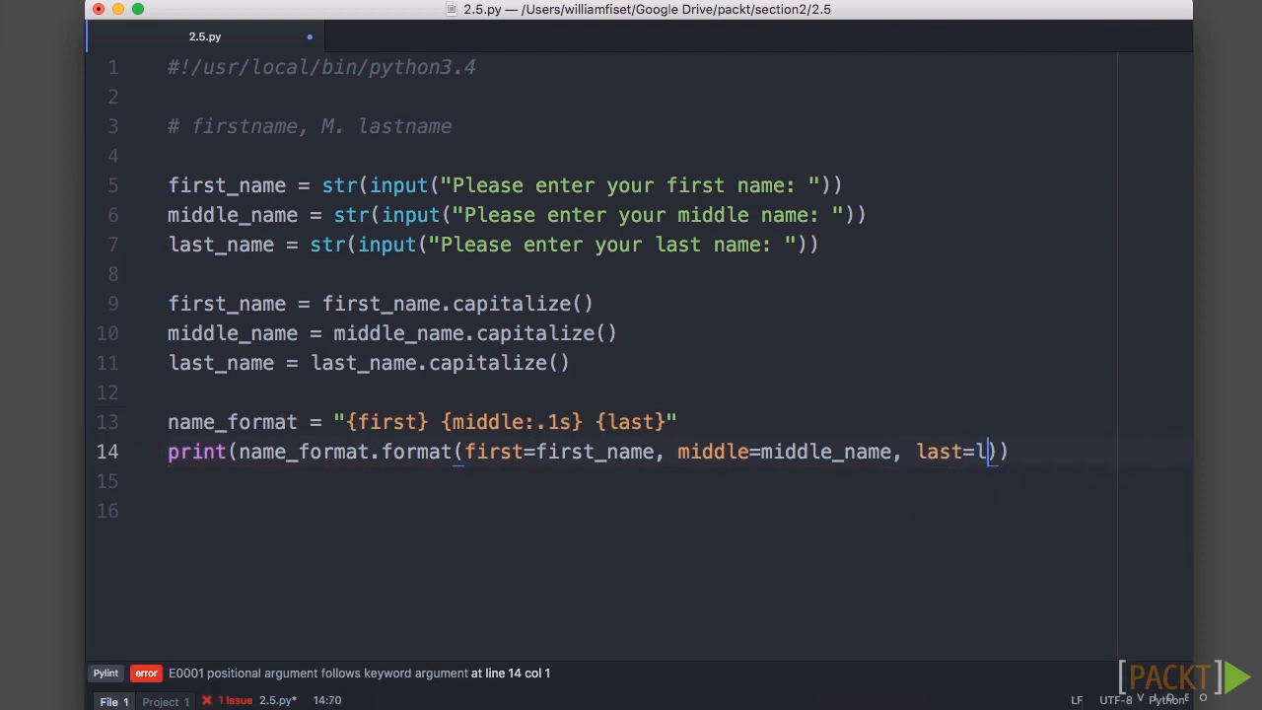
{"action": "type", "text": "ast_name"}
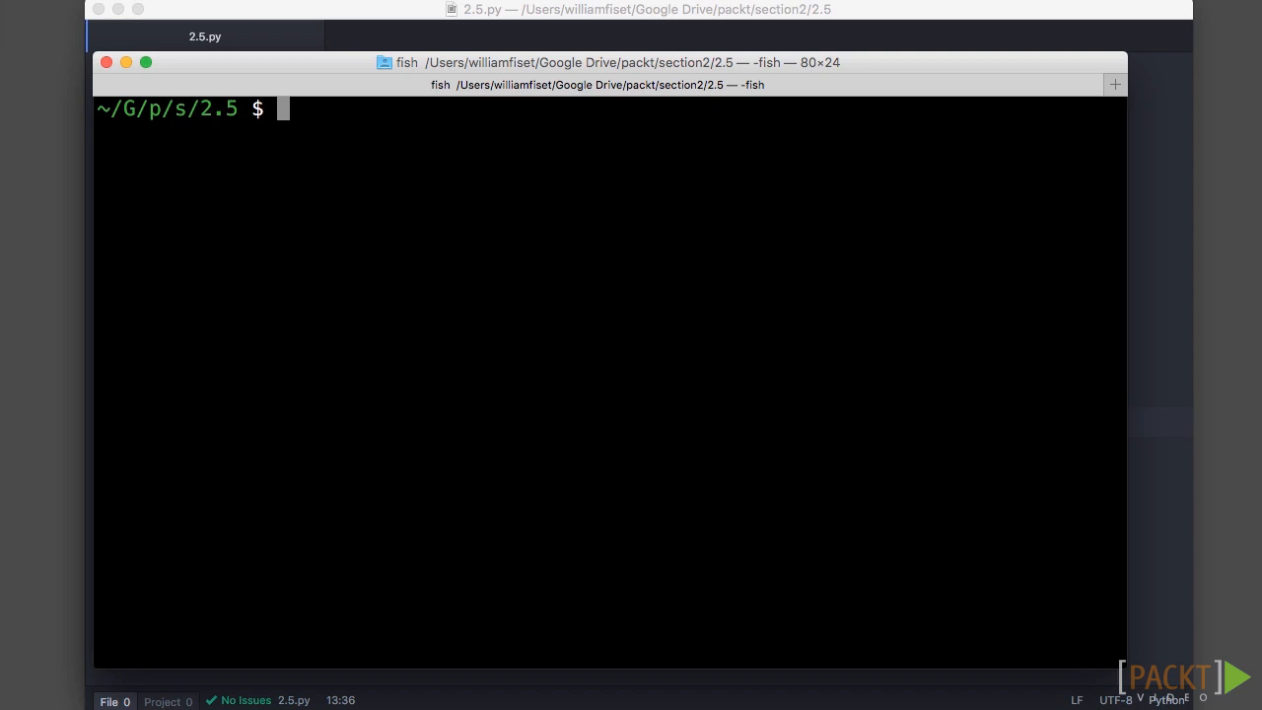
List the folder with ls and run python3.4 2.5.py.
{"action": "type", "text": "ls"}
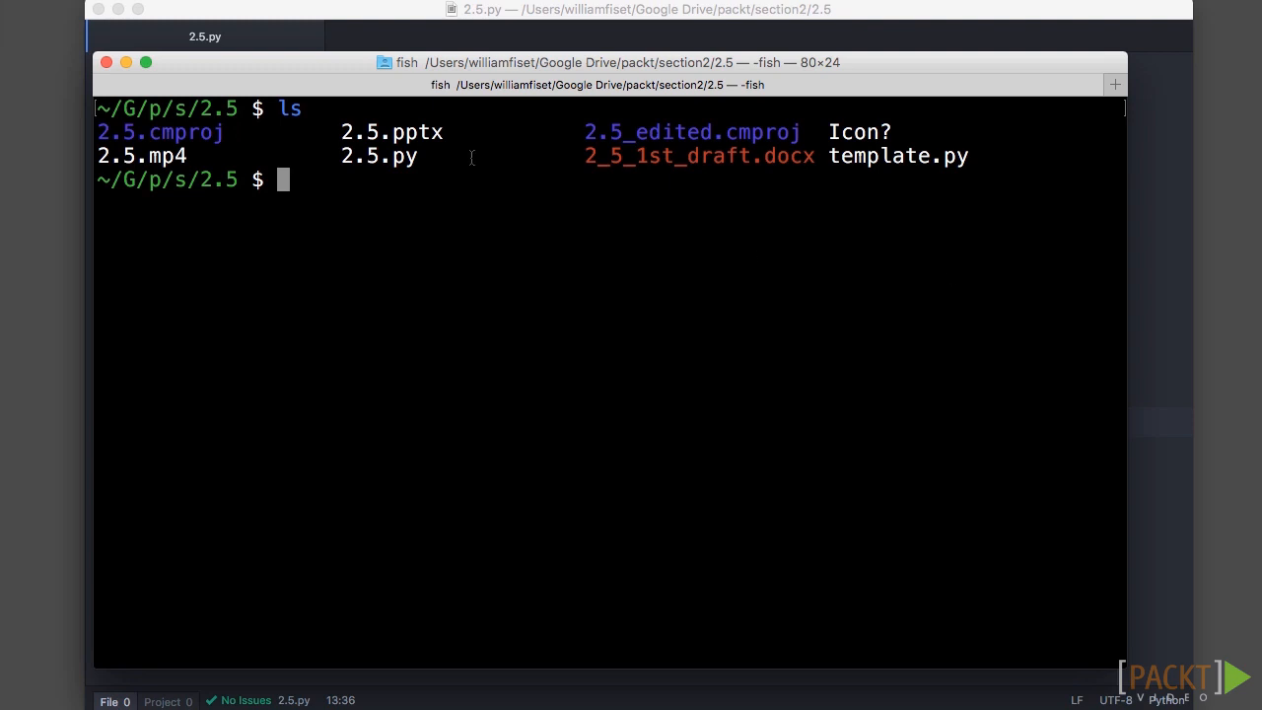
{"action": "double_click", "coordinate": [378, 155]}
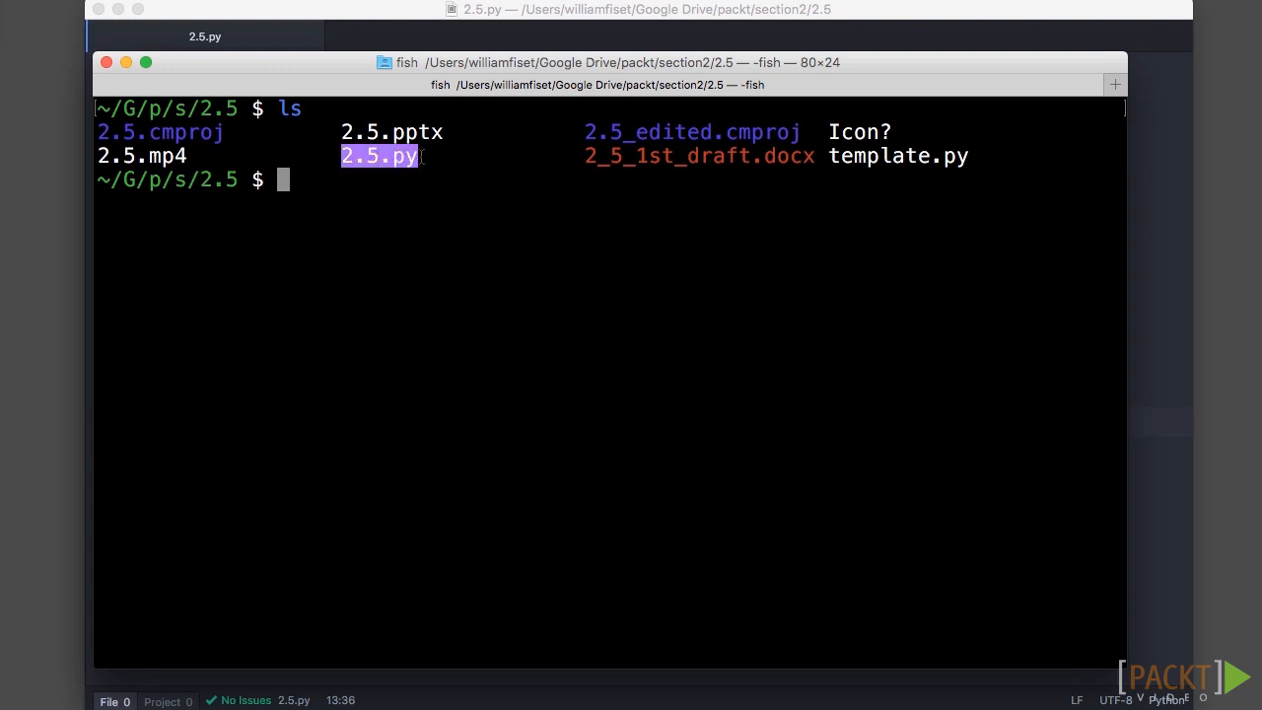
{"action": "type", "text": "python3.4 2.5.py"}
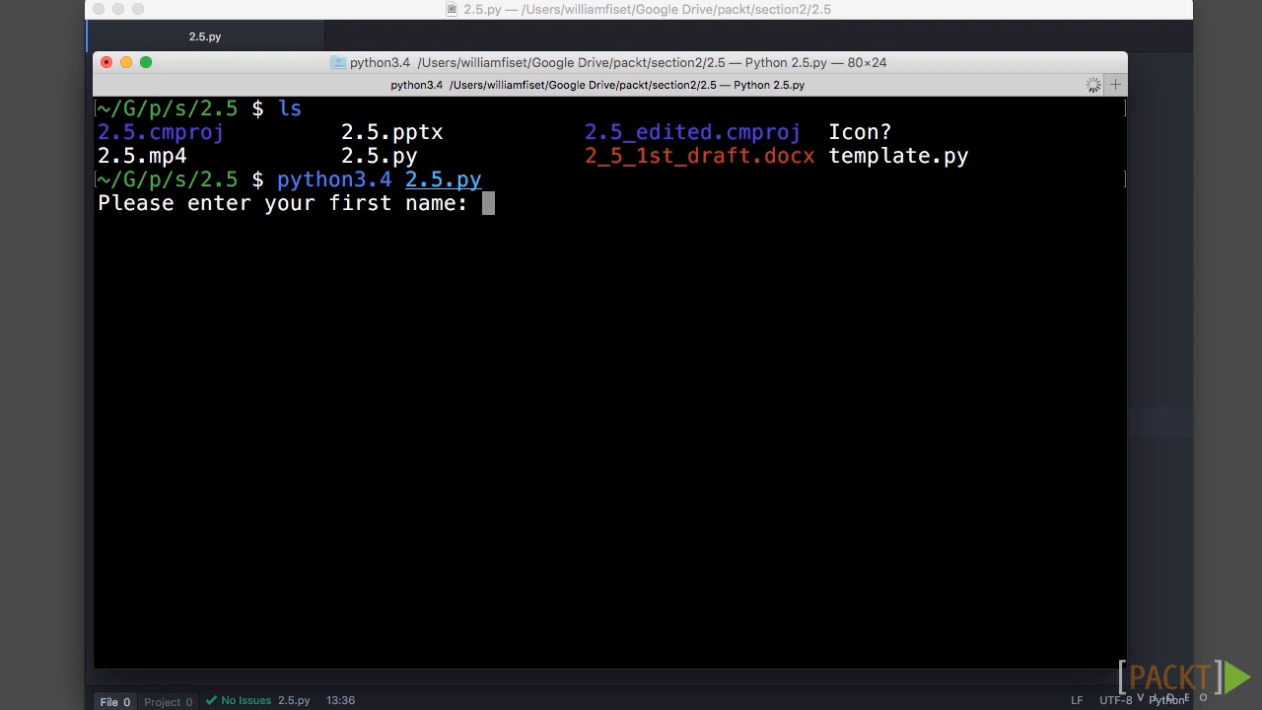
Enter william, alexandre and fiset at the prompts, producing 'William A Fiset'.
{"action": "type", "text": "william"}
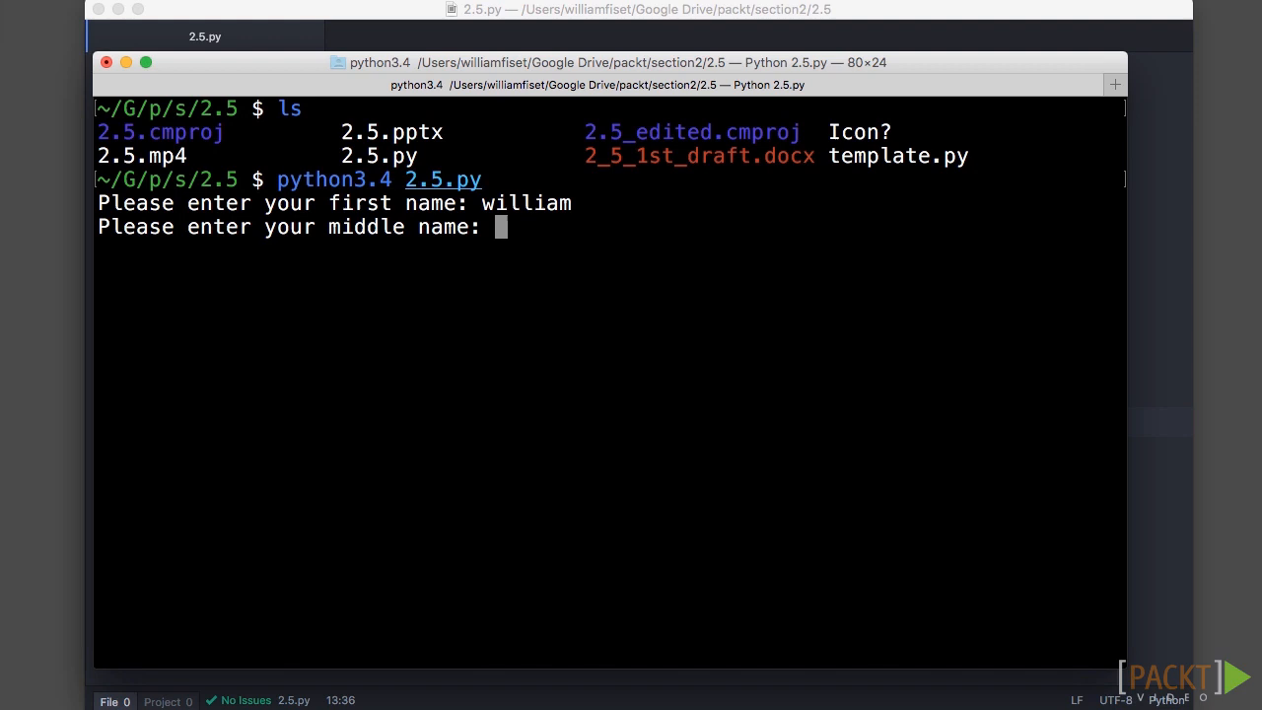
{"action": "type", "text": "alex"}
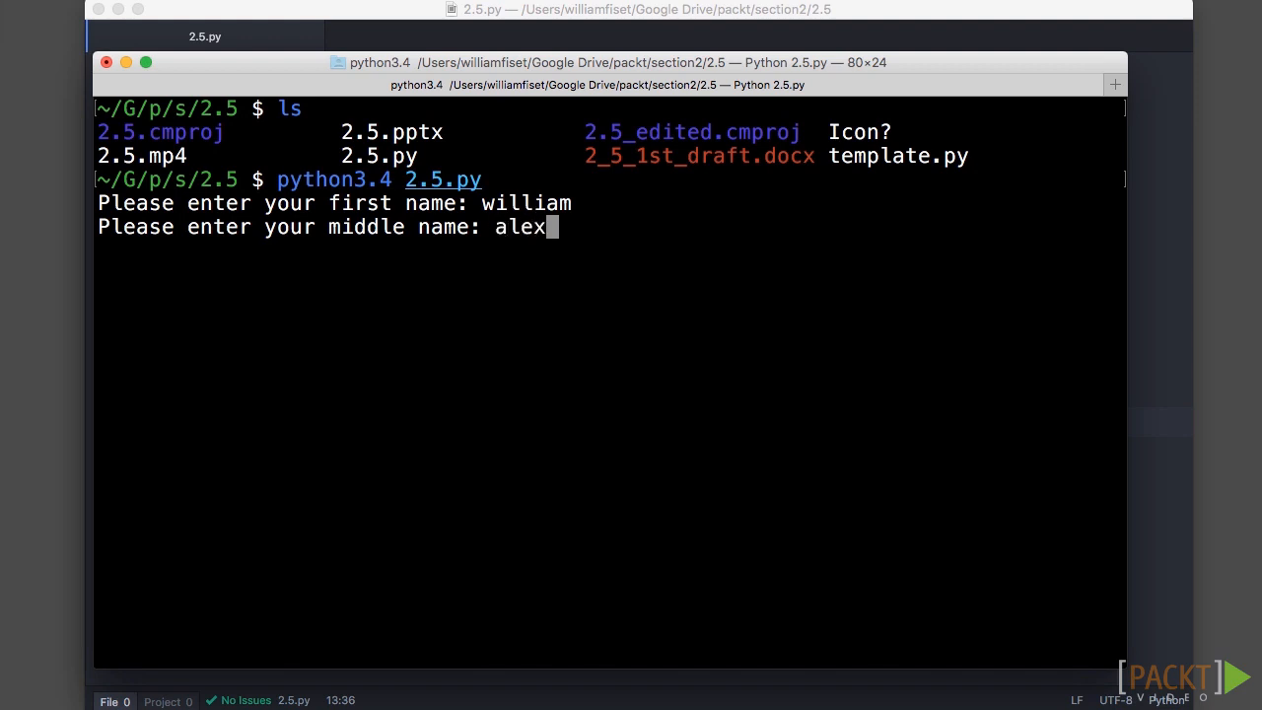
{"action": "type", "text": "andre"}
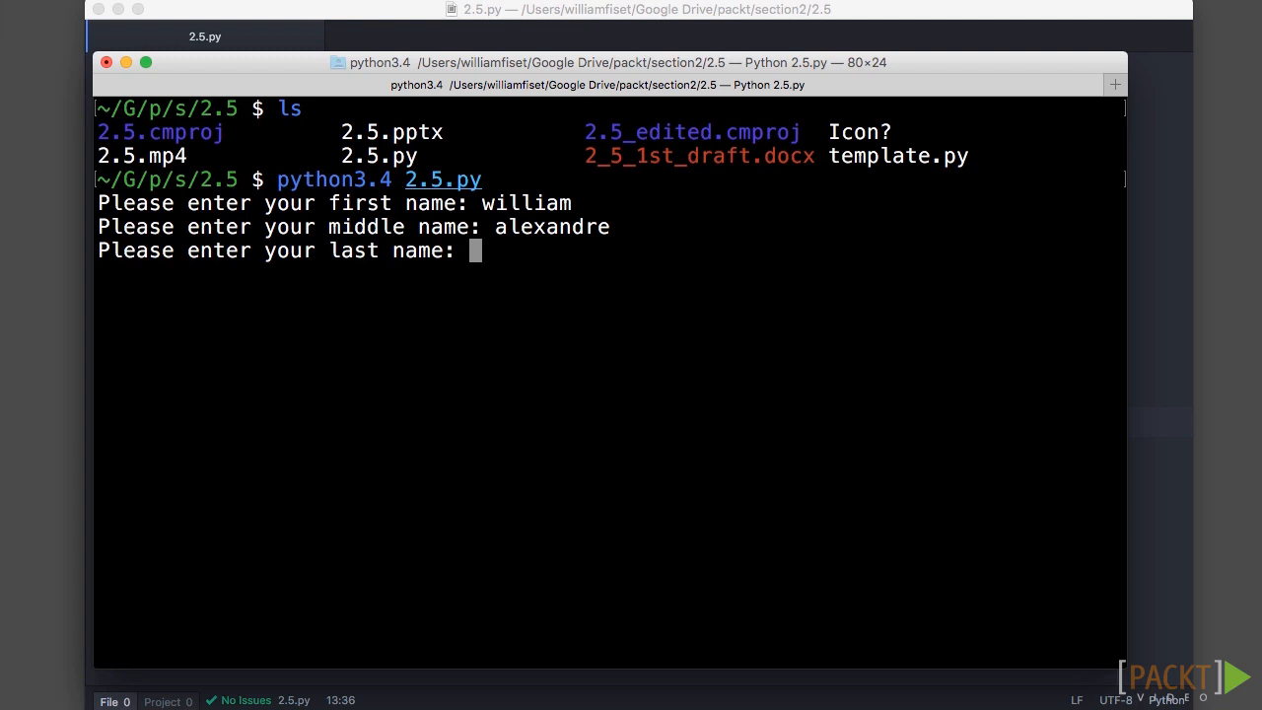
{"action": "type", "text": "fi"}
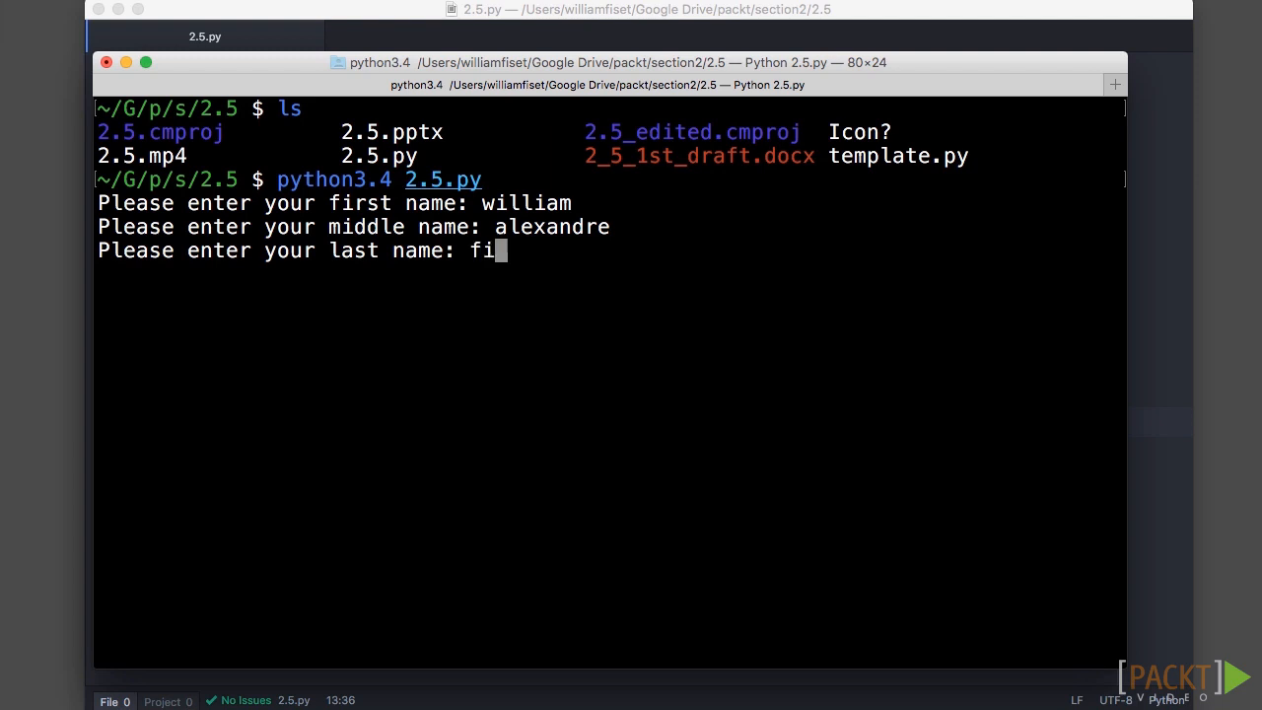
{"action": "type", "text": "set"}
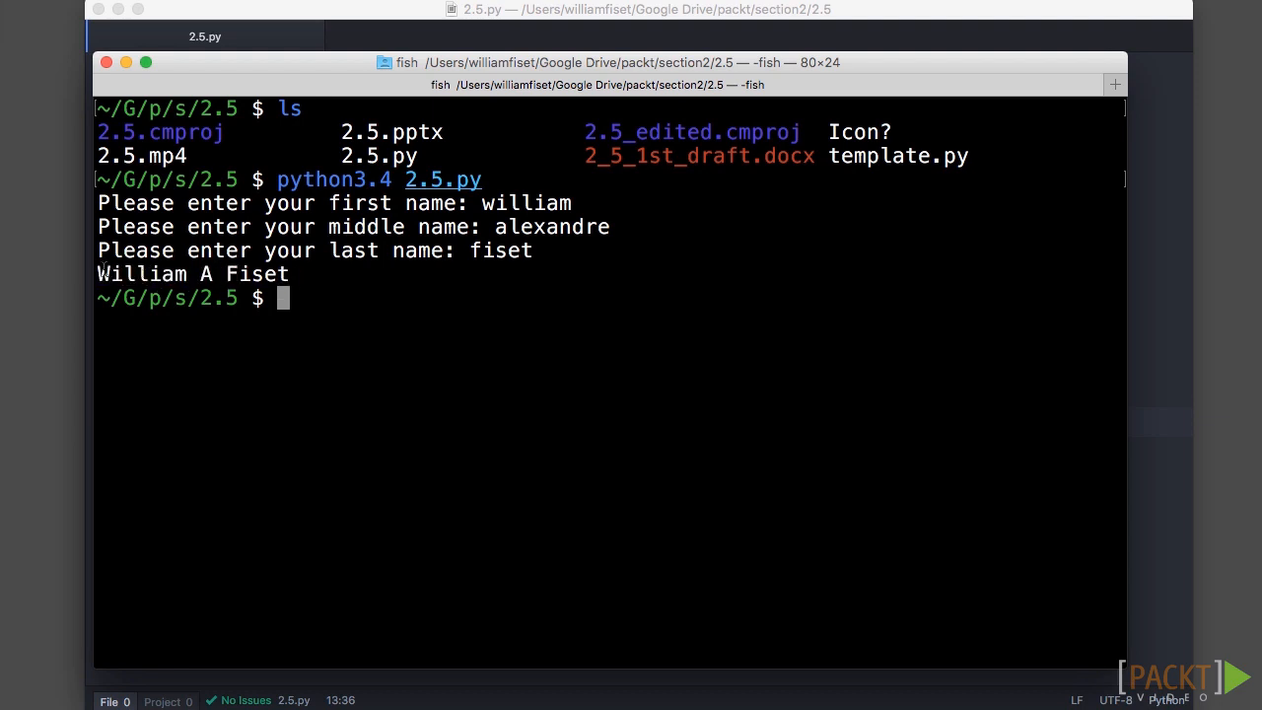
{"action": "double_click", "coordinate": [143, 273]}
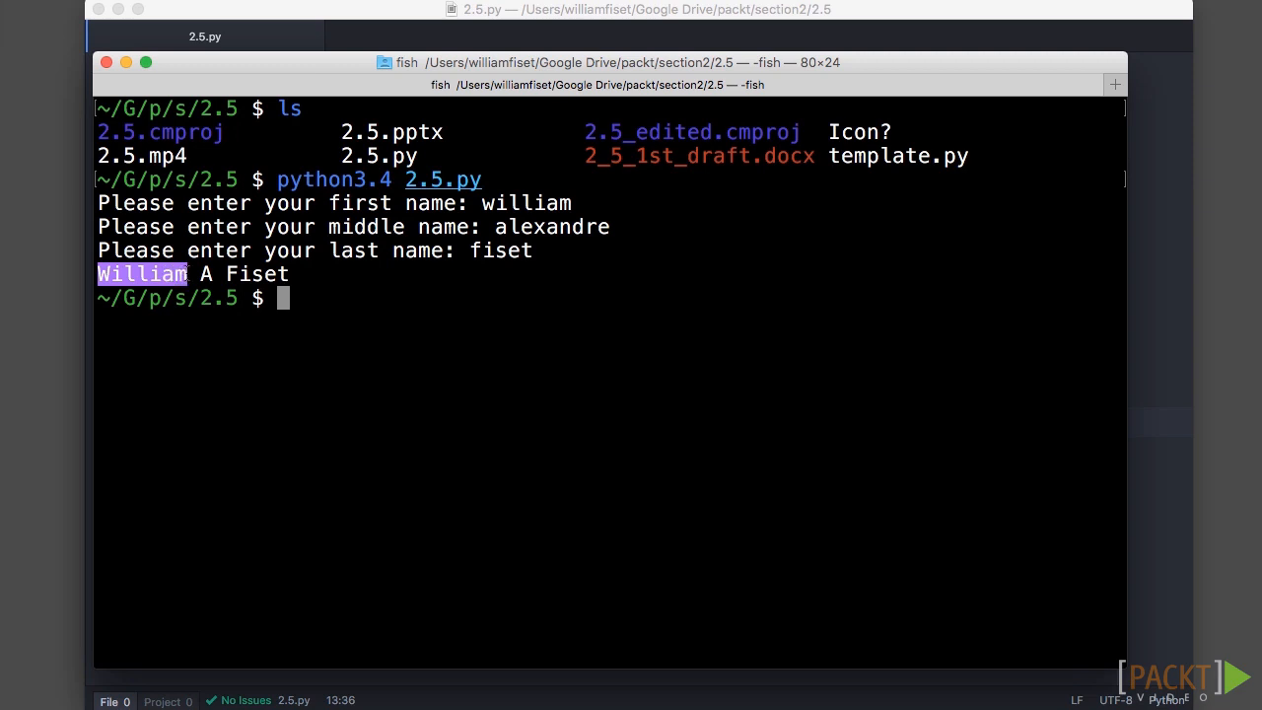